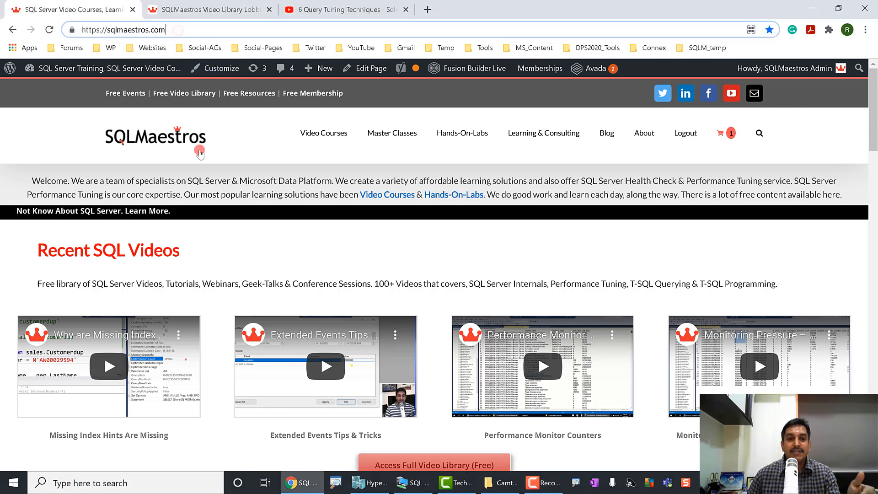
- Switch to the SQLMaestros Video Library Lobby page and scroll down to the SQL Webinars
{"action": "scroll", "scroll_direction": "down", "scroll_amount": 3}
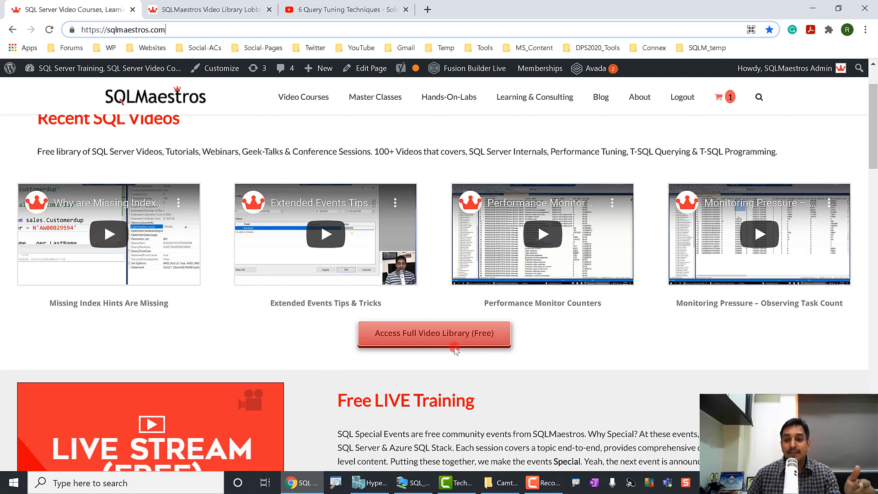
{"action": "mouse_move", "coordinate": [458, 341]}
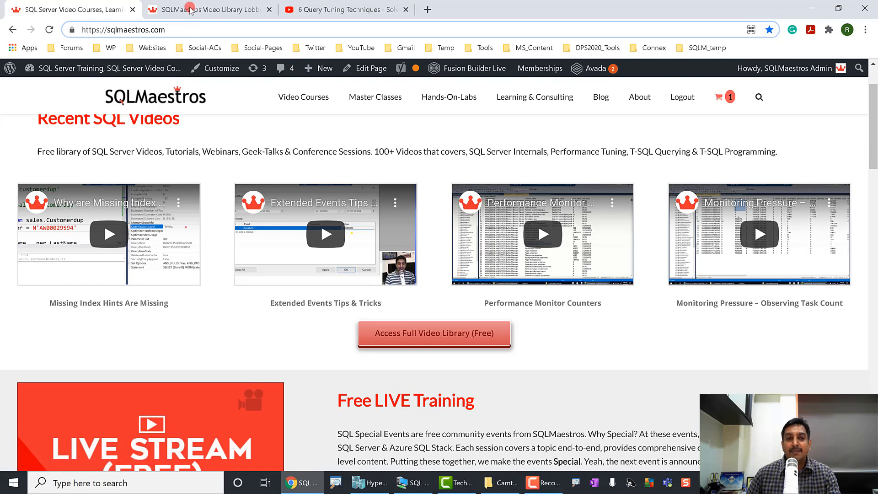
{"action": "left_click", "coordinate": [434, 333]}
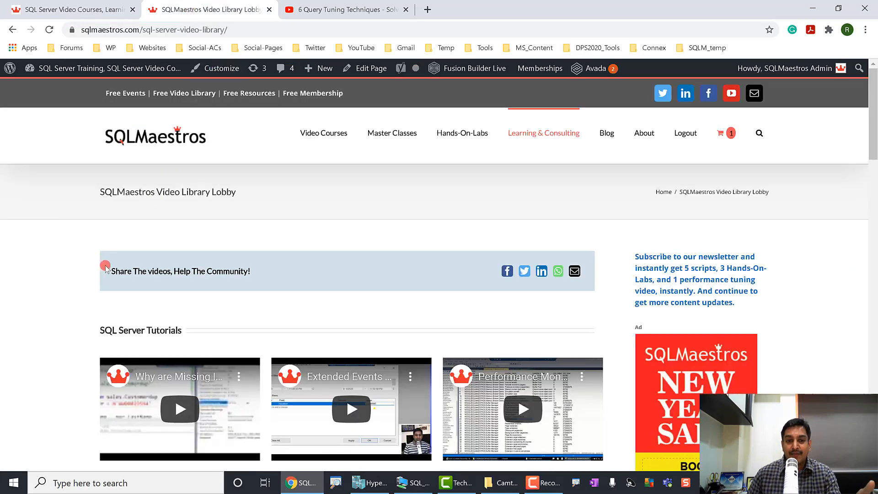
{"action": "scroll", "scroll_direction": "down", "scroll_amount": 3}
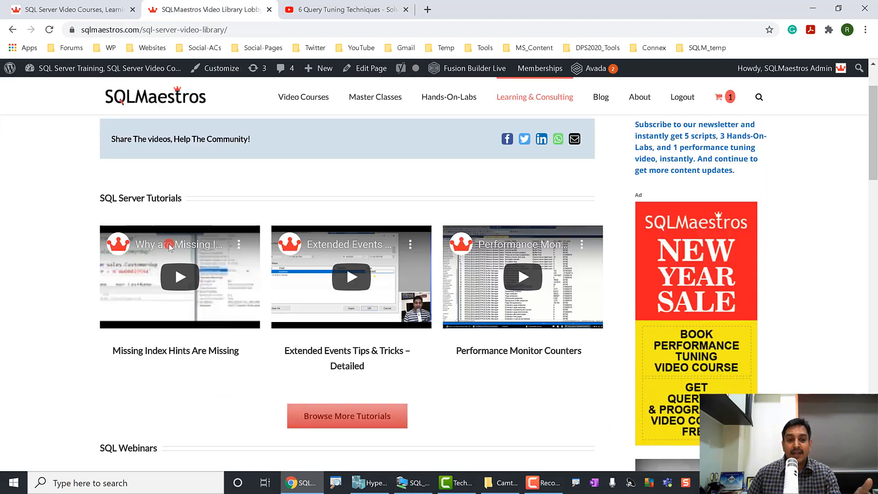
{"action": "scroll", "scroll_direction": "down", "scroll_amount": 3}
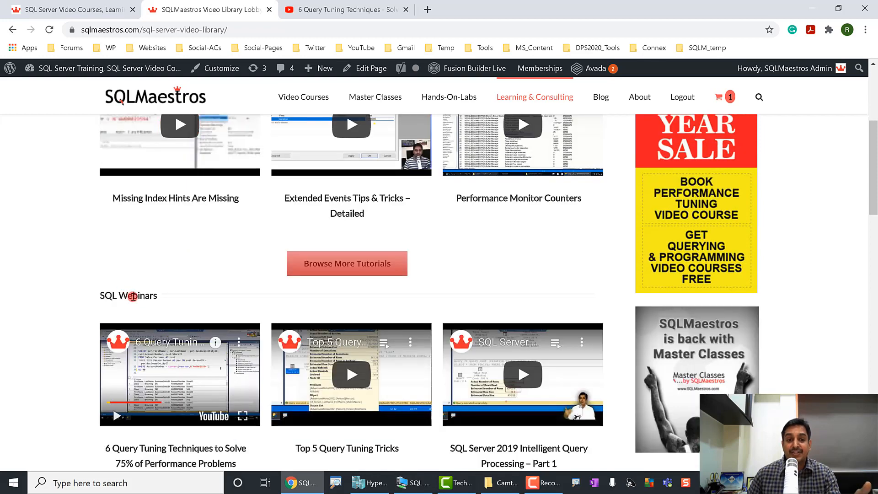
{"action": "scroll", "scroll_direction": "down", "scroll_amount": 3}
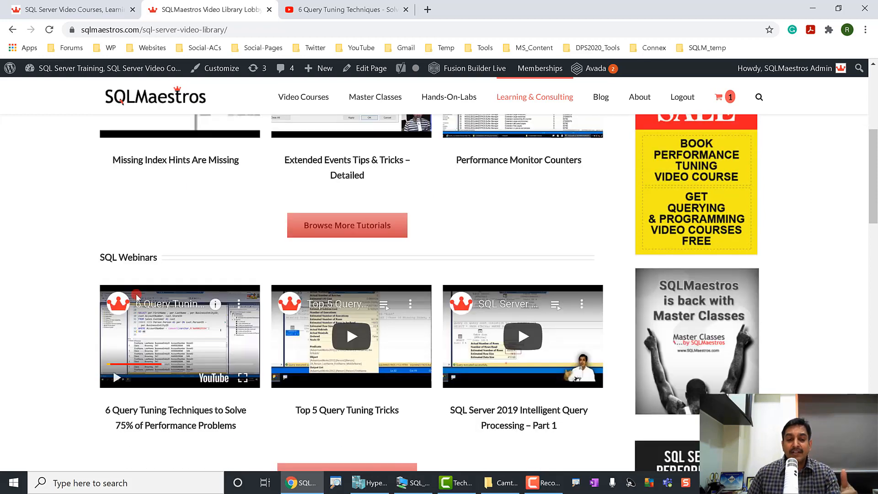
{"action": "scroll", "scroll_direction": "down", "scroll_amount": 3}
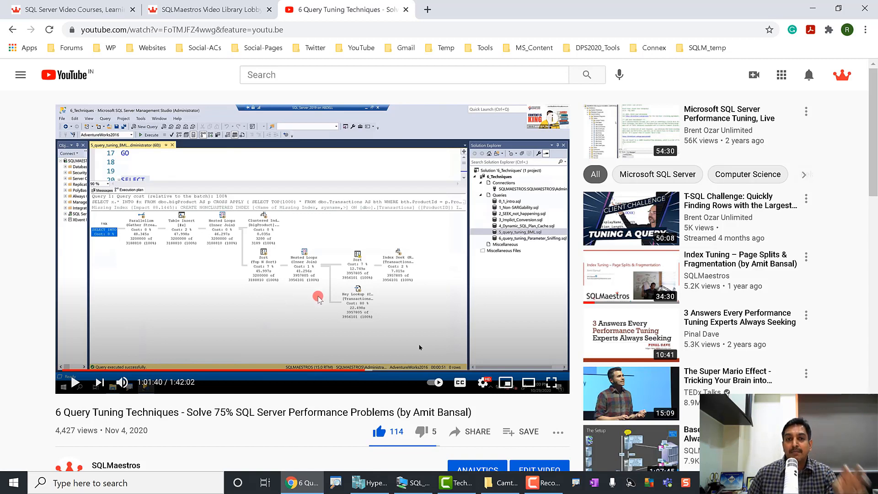
{"action": "mouse_move", "coordinate": [358, 324]}
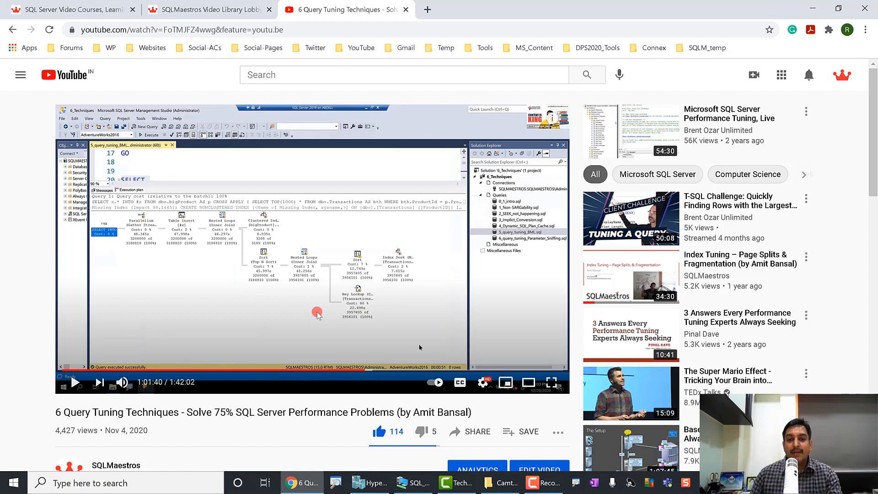
{"action": "mouse_move", "coordinate": [311, 318]}
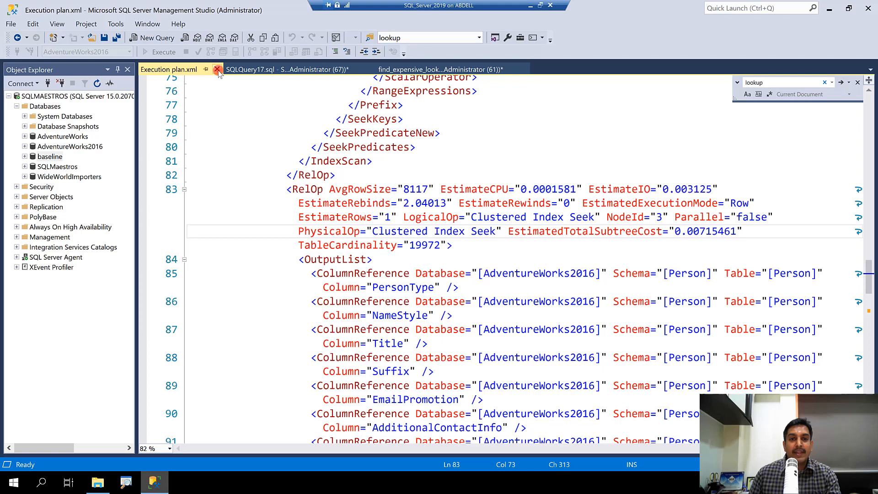
- Close Execution plan.xml and paste lines 1–16 of find_expensive_lookups.sql into a new query
{"action": "left_click", "coordinate": [218, 69]}
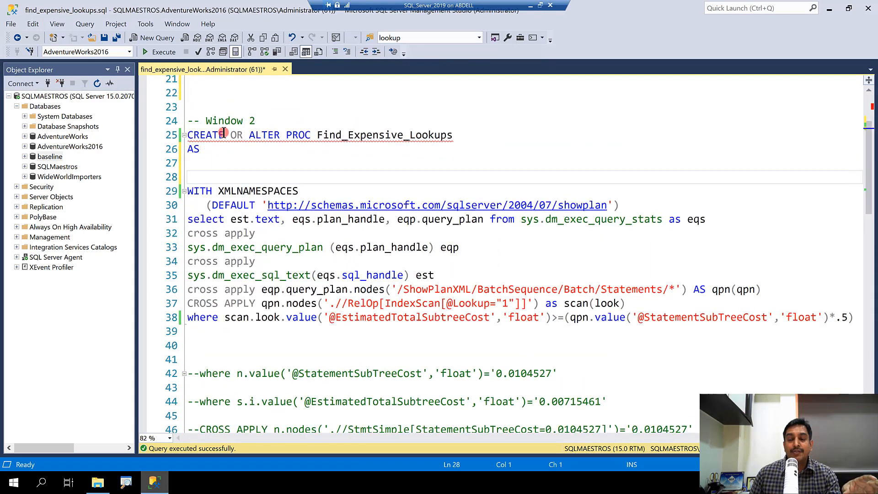
{"action": "scroll", "scroll_direction": "up", "scroll_amount": 3}
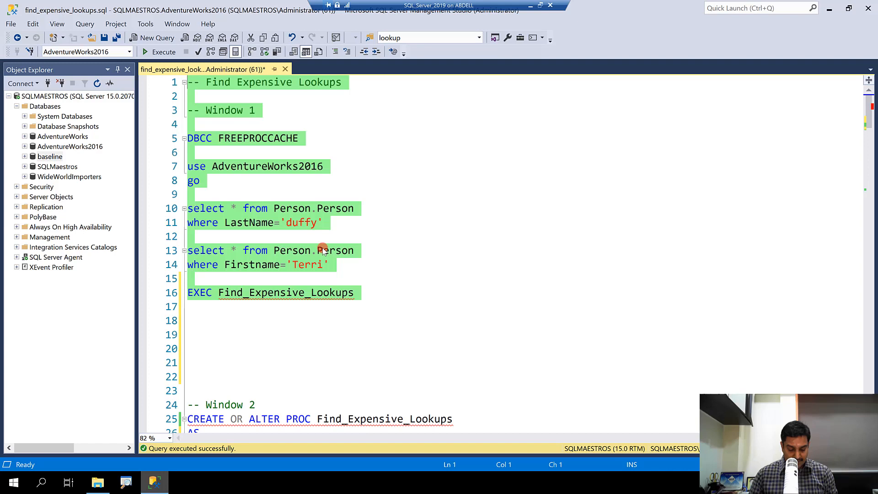
{"action": "left_click", "coordinate": [151, 37]}
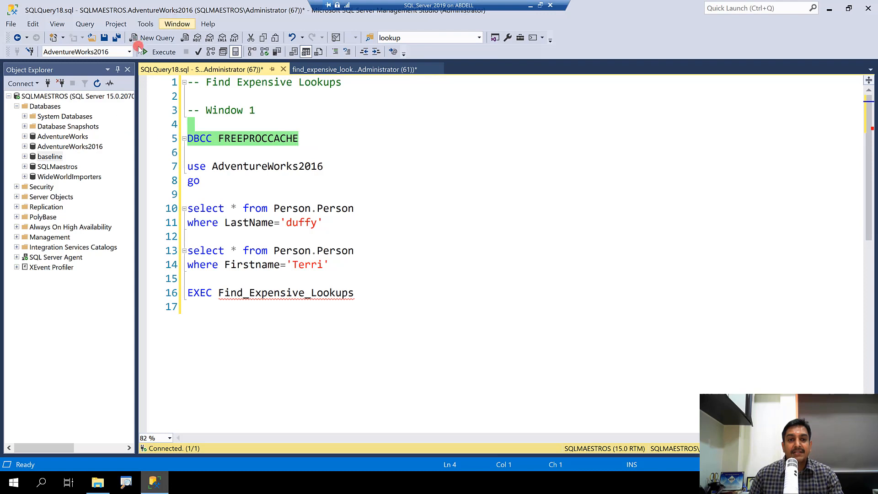
- Execute DBCC FREEPROCCACHE, then the use AdventureWorks2016 / go batch
{"action": "left_click", "coordinate": [163, 52]}
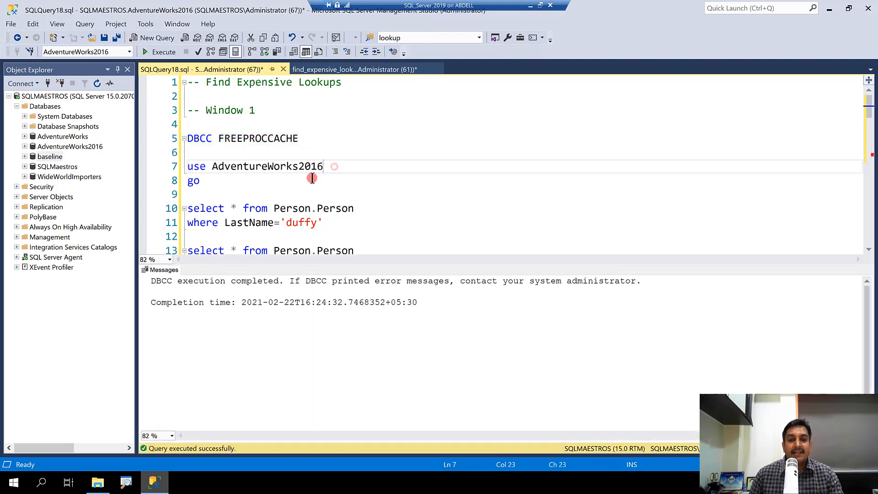
{"action": "left_click", "coordinate": [163, 52]}
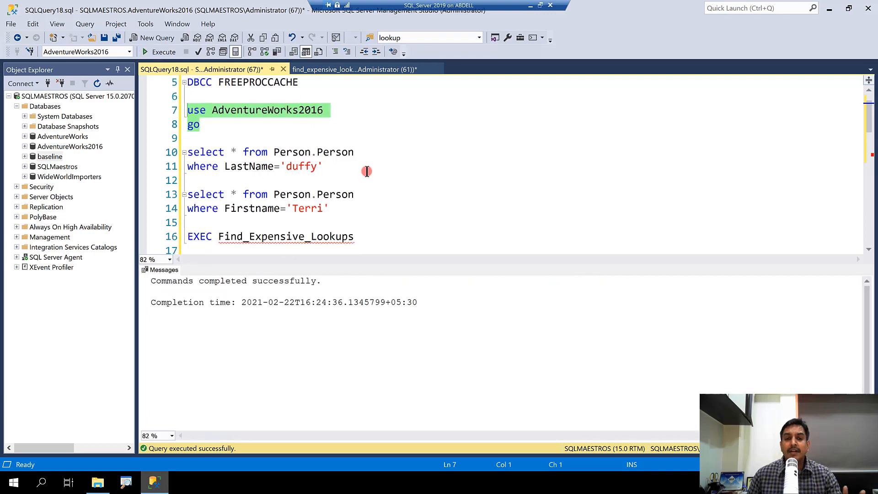
{"action": "mouse_move", "coordinate": [374, 175]}
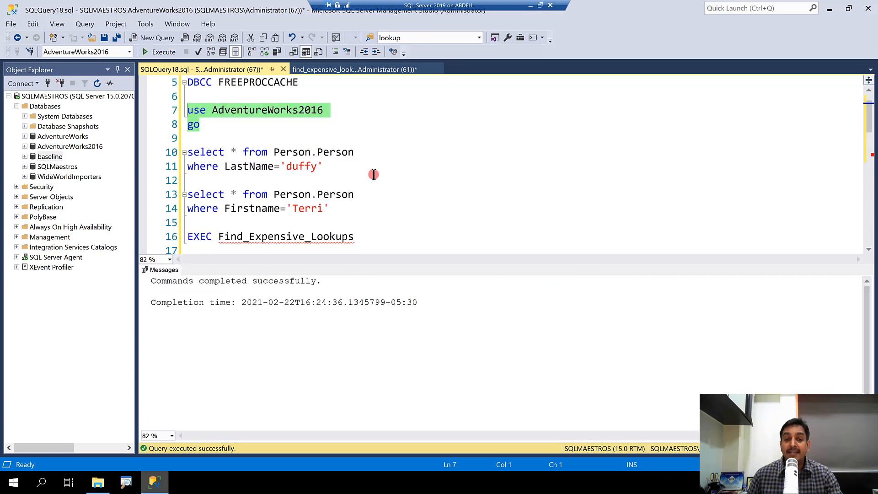
{"action": "mouse_move", "coordinate": [354, 151]}
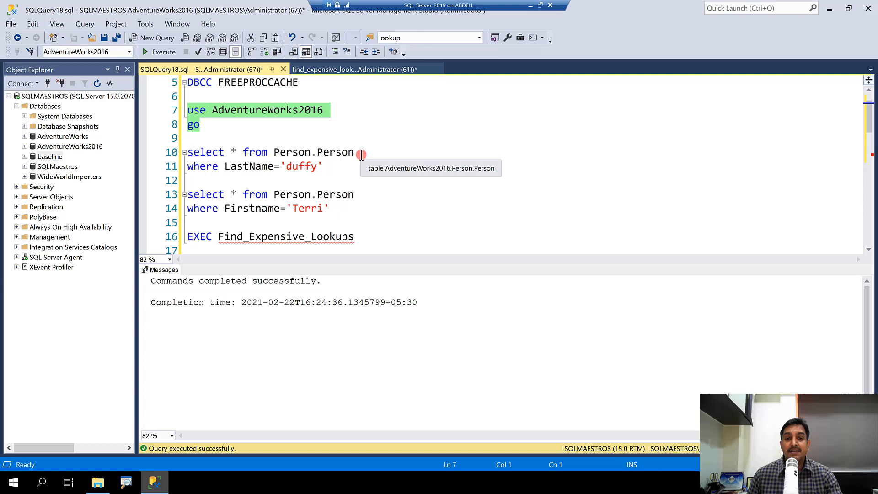
{"action": "mouse_move", "coordinate": [257, 220]}
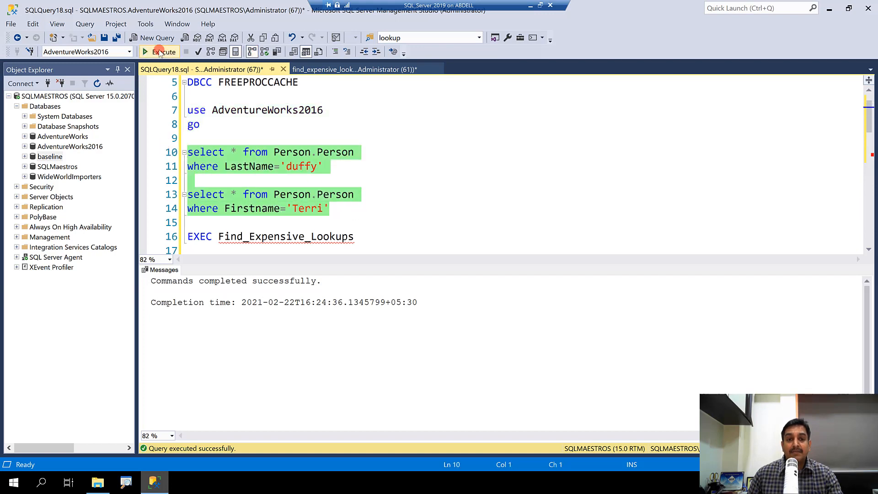
- Execute both Person.Person selects and view their Index Seek with Key Lookup plans
{"action": "left_click", "coordinate": [160, 51]}
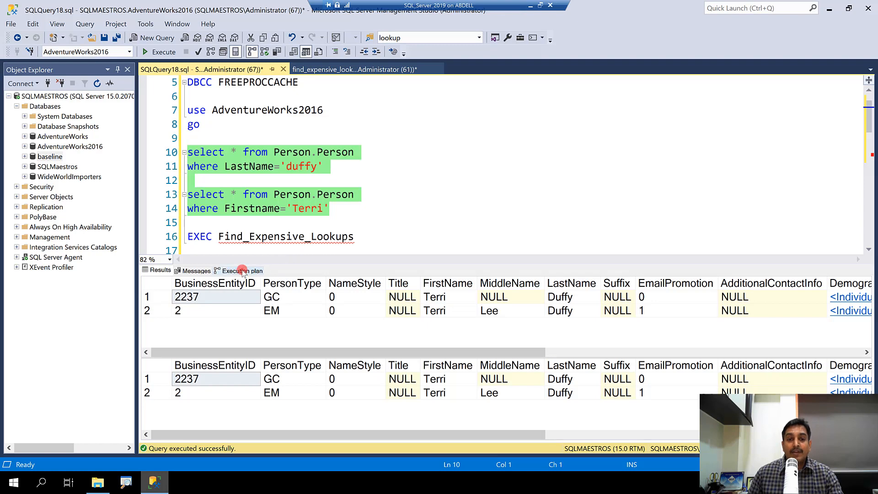
{"action": "left_click", "coordinate": [242, 269]}
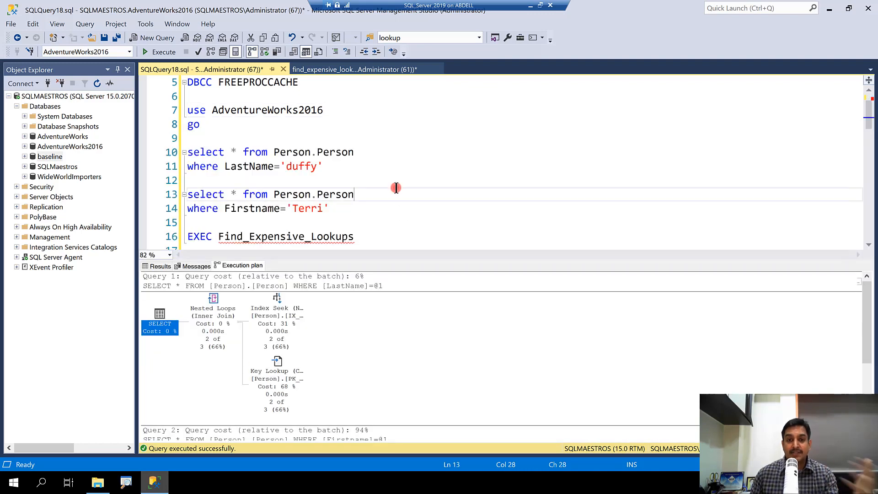
{"action": "mouse_move", "coordinate": [391, 182]}
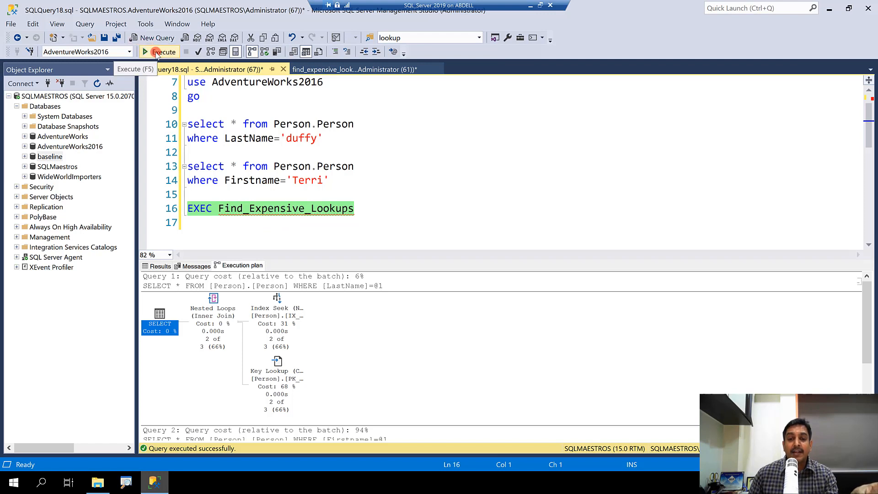
- Run Find_Expensive_Lookups, rerun the duffy query, and show its key-lookup plan as XML
{"action": "left_click", "coordinate": [163, 52]}
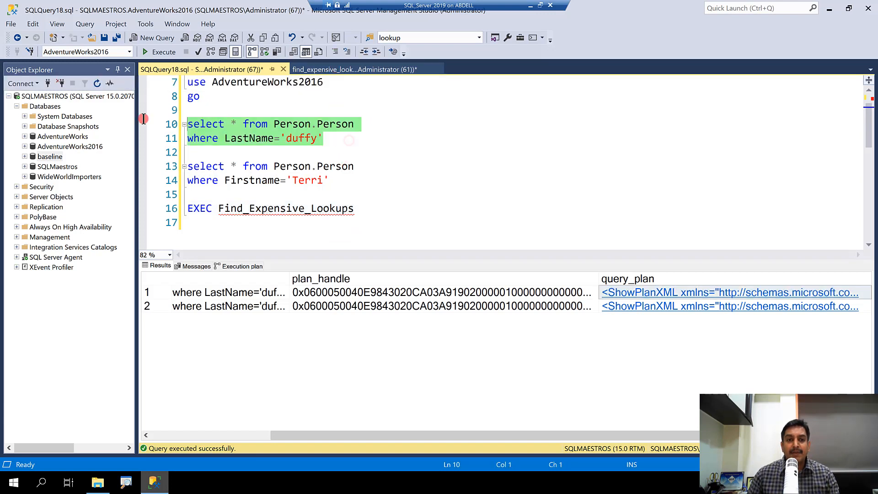
{"action": "left_click", "coordinate": [164, 52]}
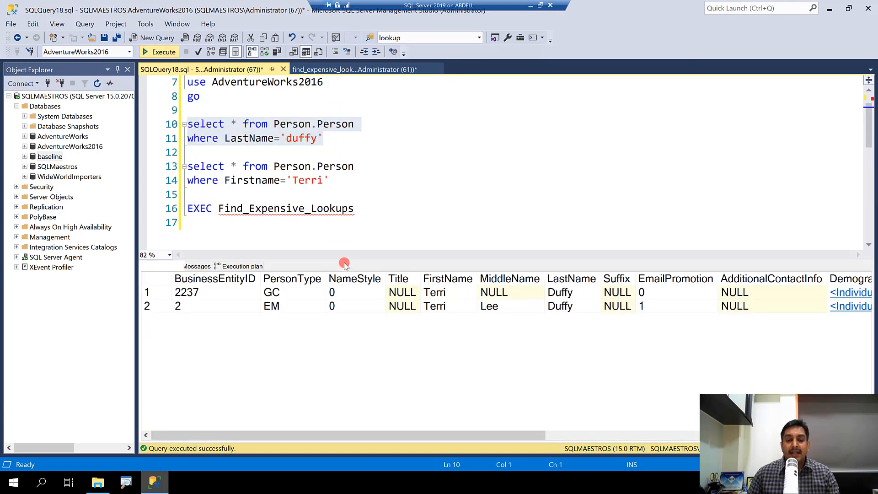
{"action": "left_click", "coordinate": [241, 265]}
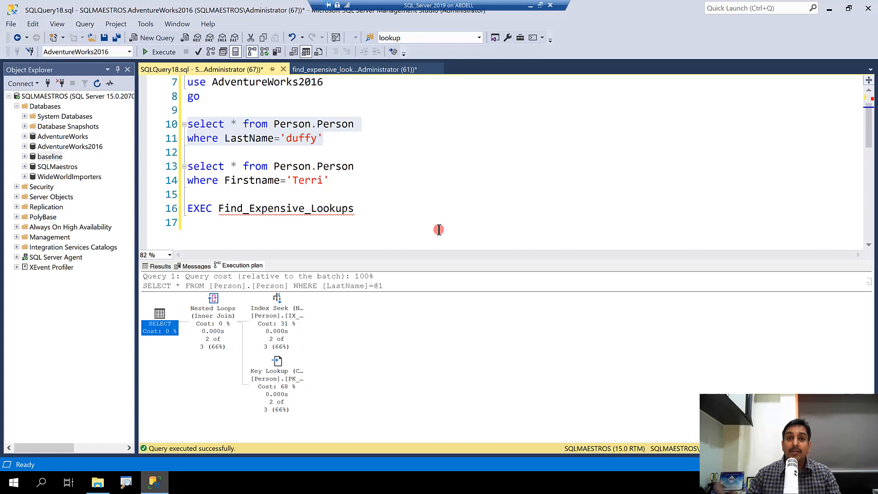
{"action": "mouse_move", "coordinate": [324, 343]}
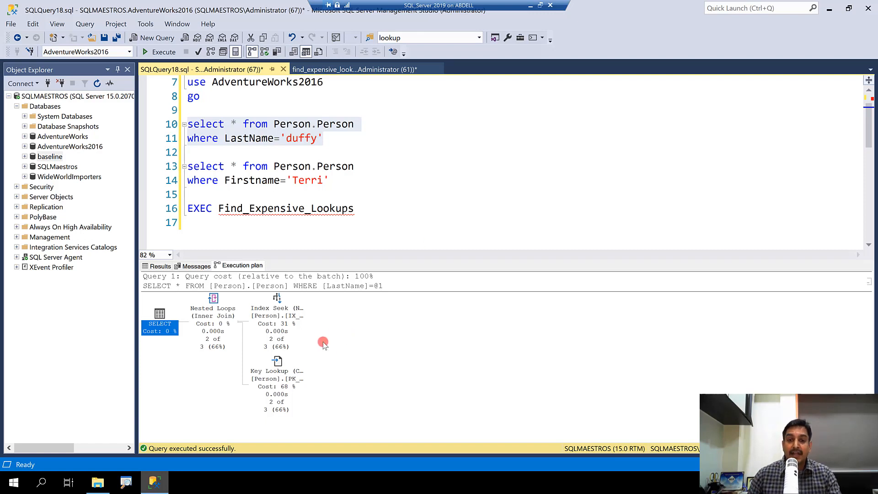
{"action": "right_click", "coordinate": [324, 343]}
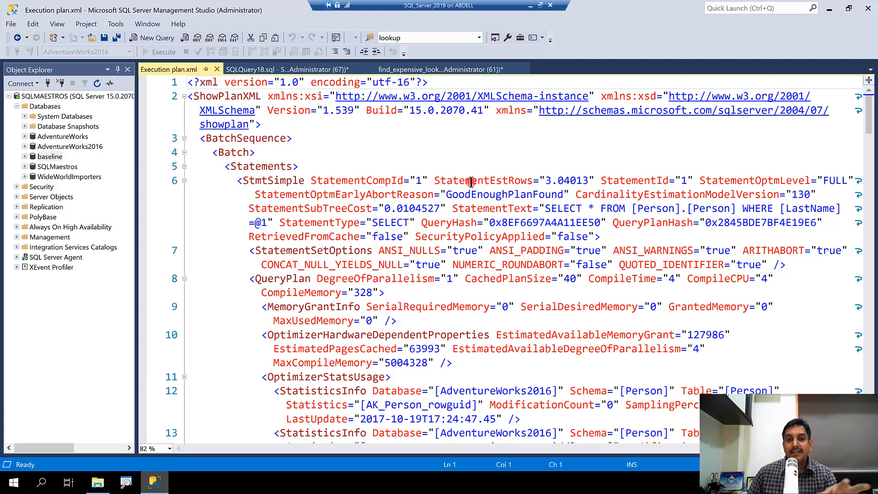
{"action": "mouse_move", "coordinate": [444, 244]}
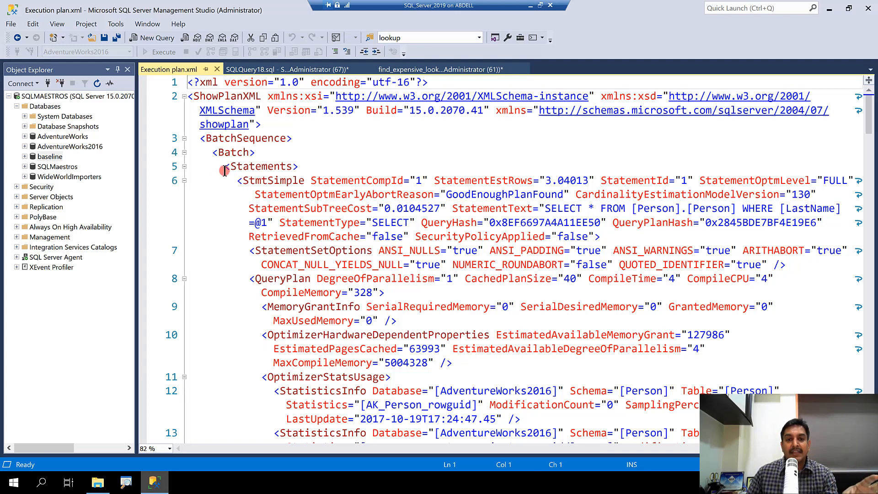
- Compare the duffy plan's XML StatementSubTreeCost 0.0104527 against the graphical plan in SQLQuery18
{"action": "double_click", "coordinate": [260, 167]}
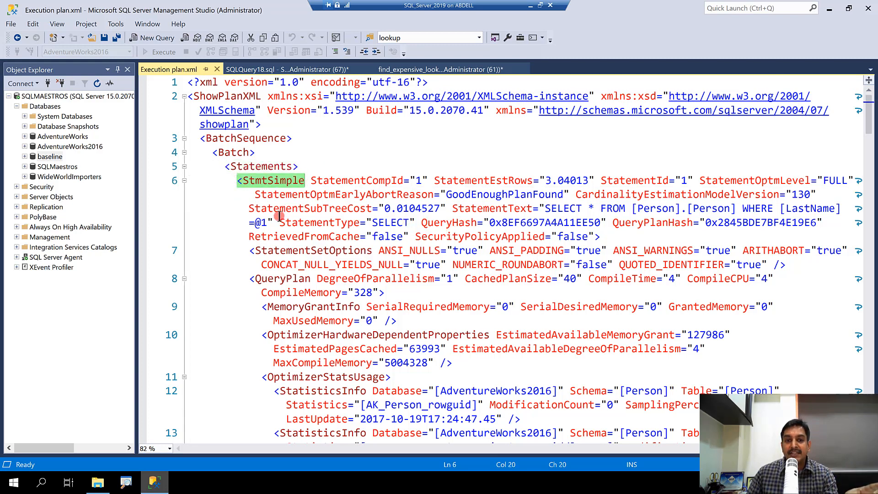
{"action": "double_click", "coordinate": [307, 209]}
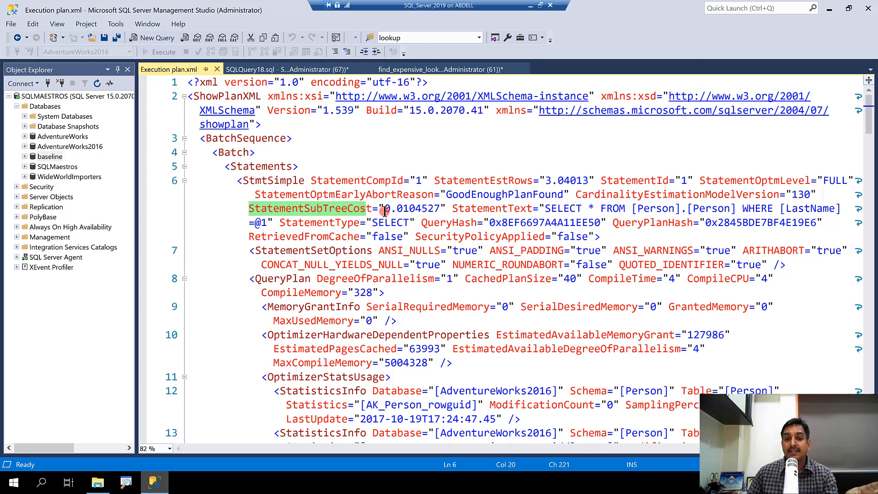
{"action": "left_click_drag", "start_coordinate": [385, 208], "coordinate": [439, 208]}
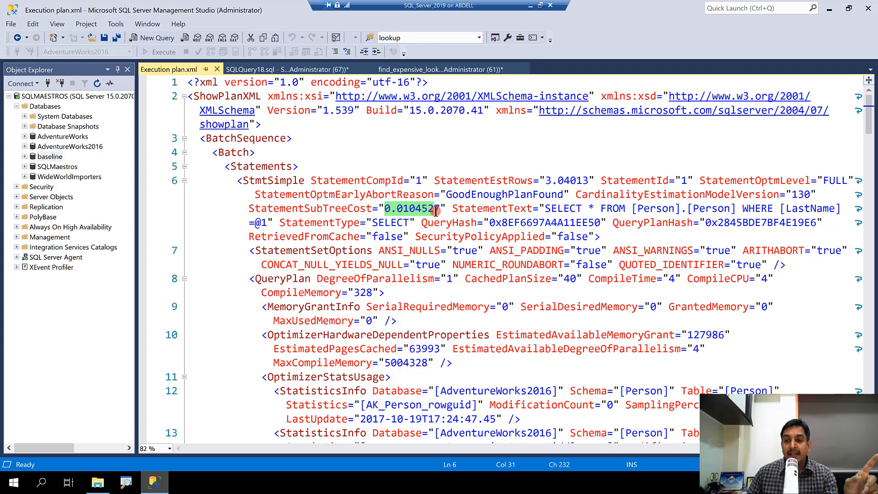
{"action": "mouse_move", "coordinate": [413, 214]}
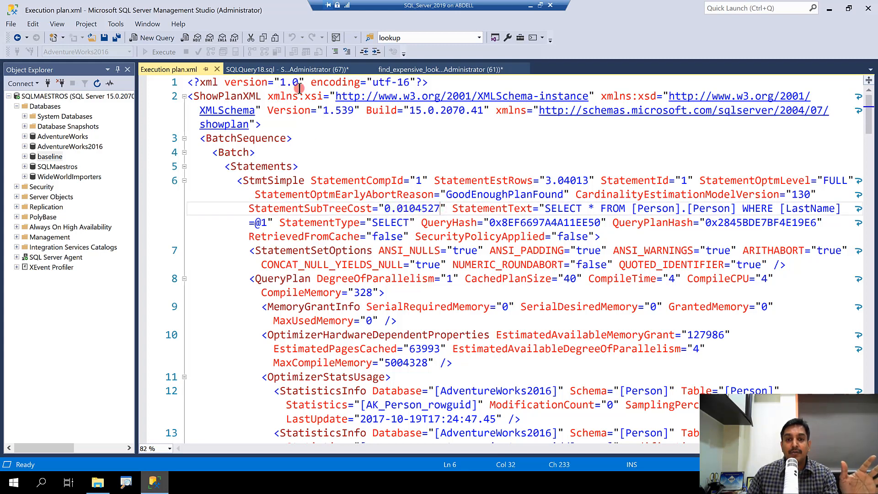
{"action": "left_click", "coordinate": [286, 70]}
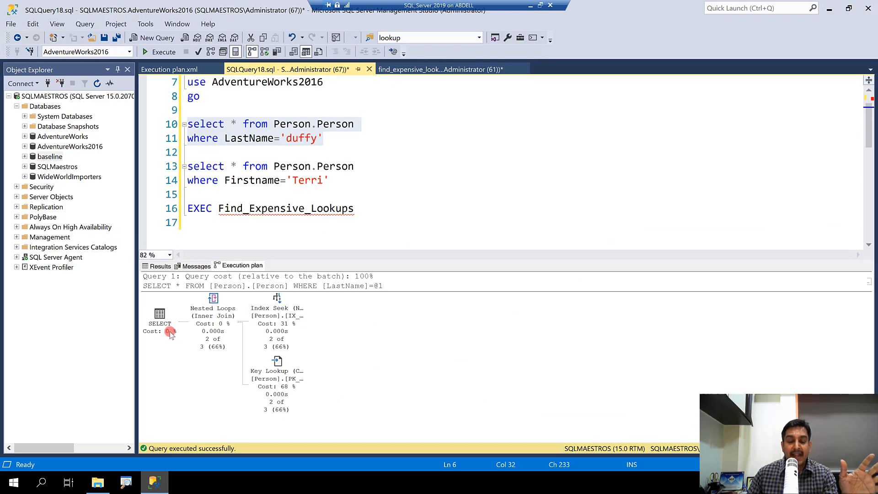
{"action": "mouse_move", "coordinate": [160, 316]}
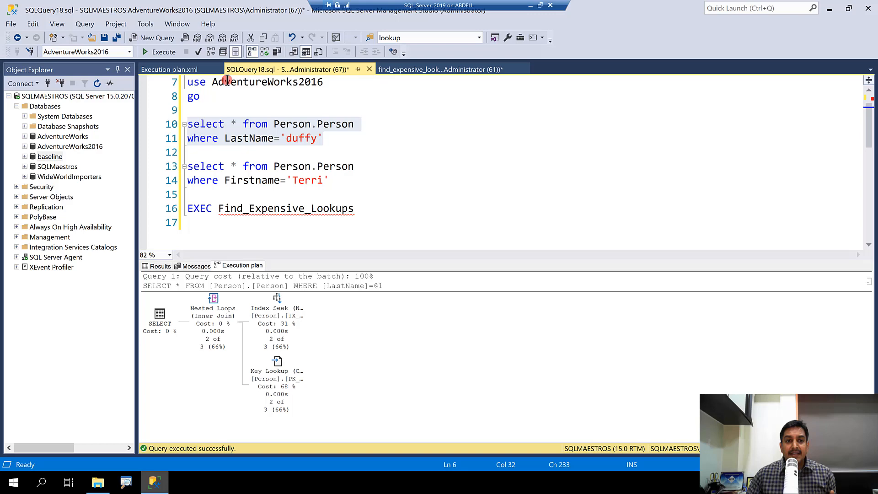
{"action": "left_click", "coordinate": [168, 69]}
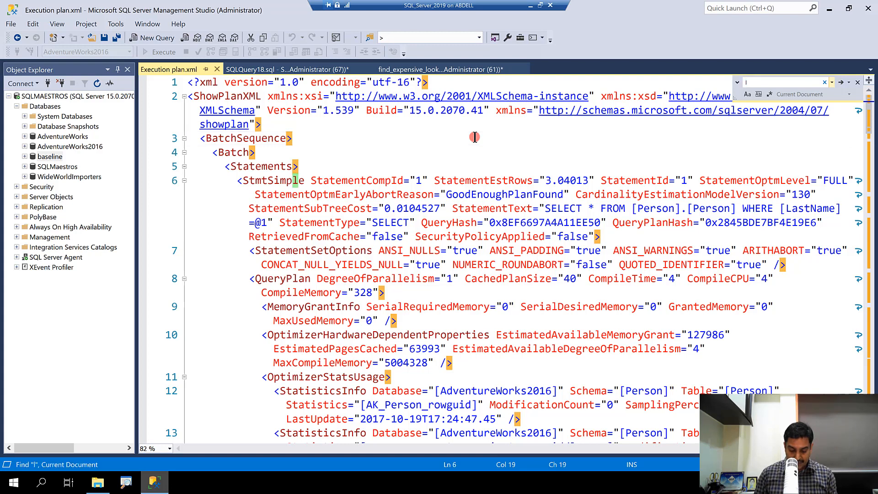
- Search the XML for 'lookup' and pick out EstimatedTotalSubtreeCost 0.00715461, then return to SQLQuery18
{"action": "type", "text": "lookup"}
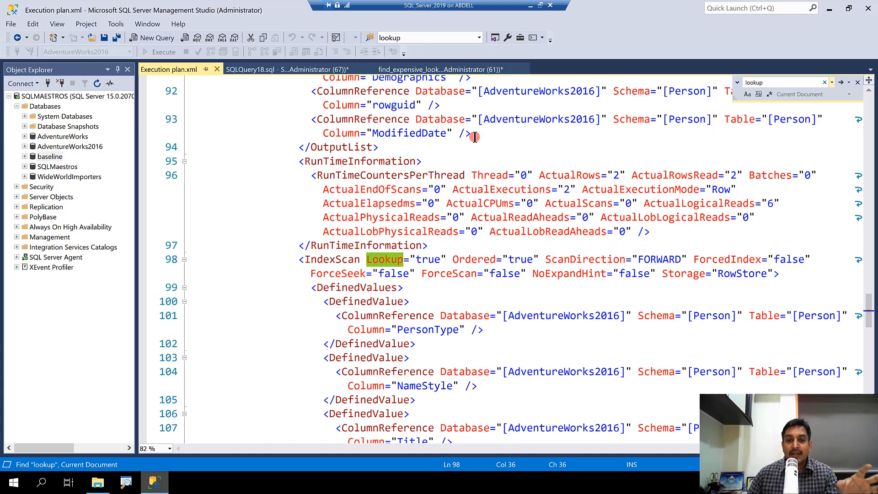
{"action": "mouse_move", "coordinate": [474, 236]}
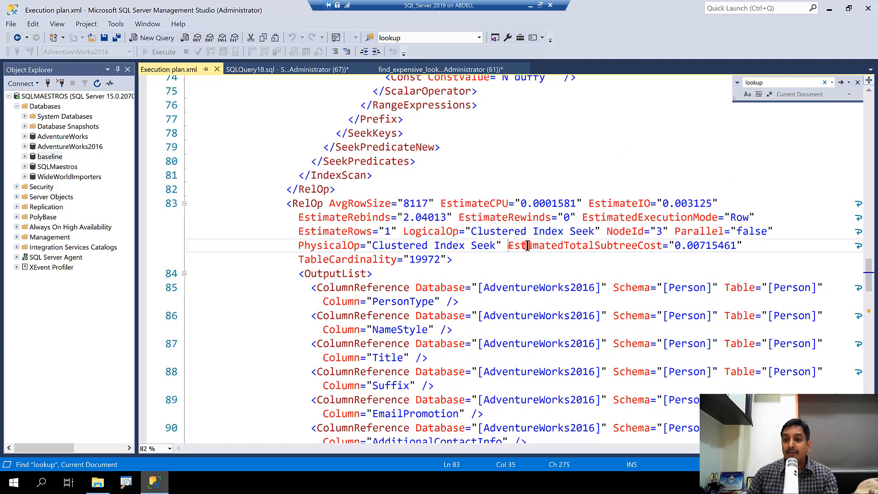
{"action": "double_click", "coordinate": [584, 245]}
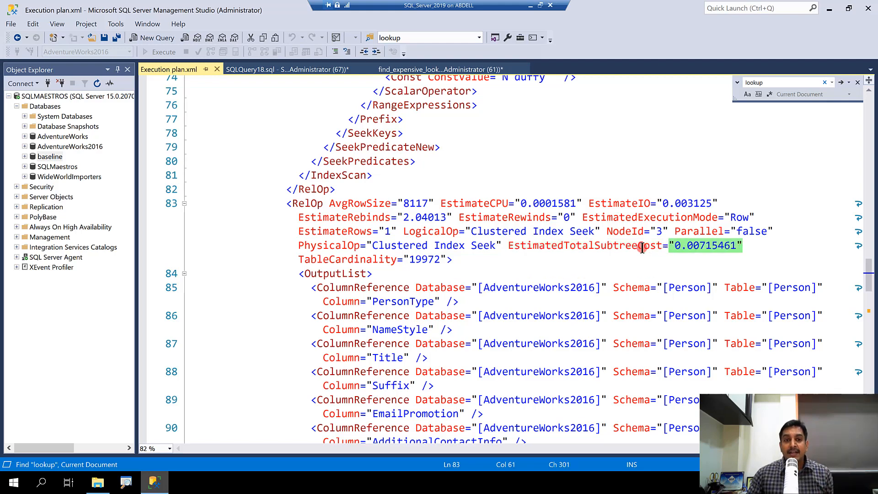
{"action": "left_click", "coordinate": [252, 69]}
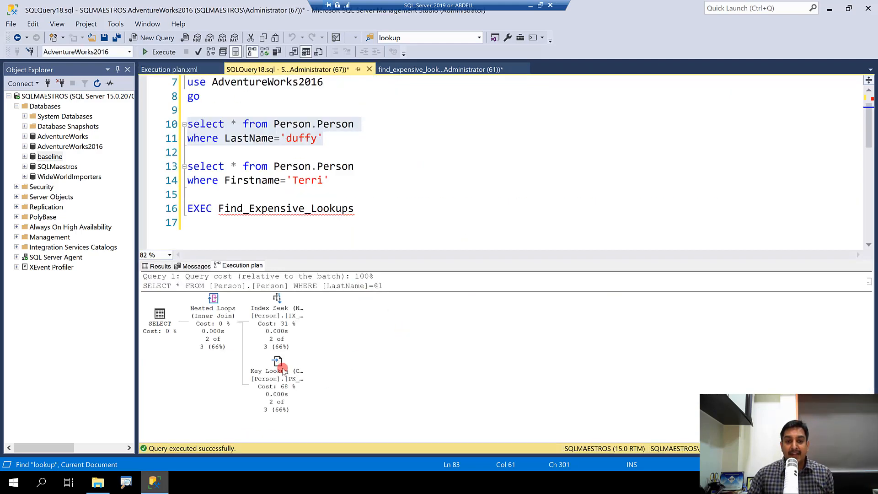
{"action": "mouse_move", "coordinate": [277, 371]}
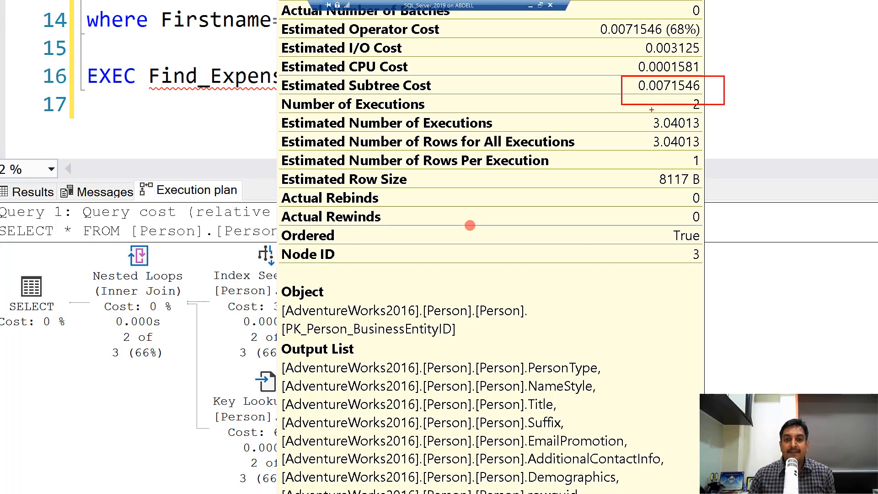
{"action": "mouse_move", "coordinate": [488, 219]}
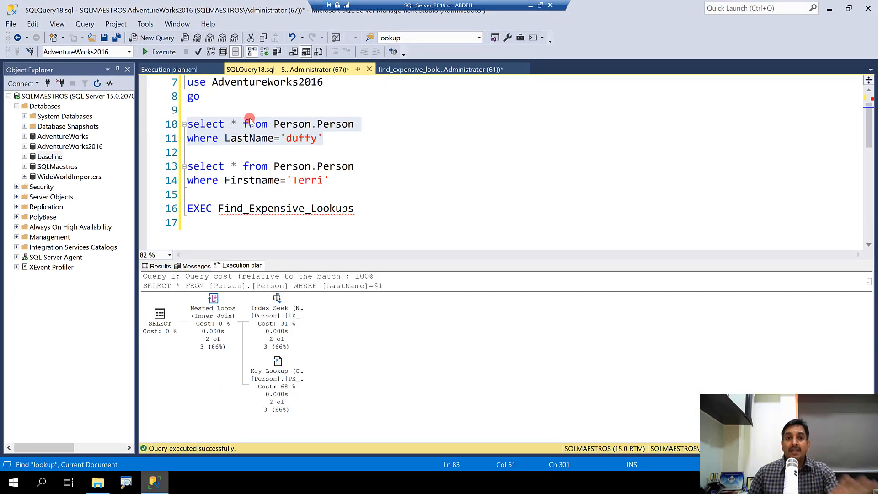
{"action": "mouse_move", "coordinate": [300, 85]}
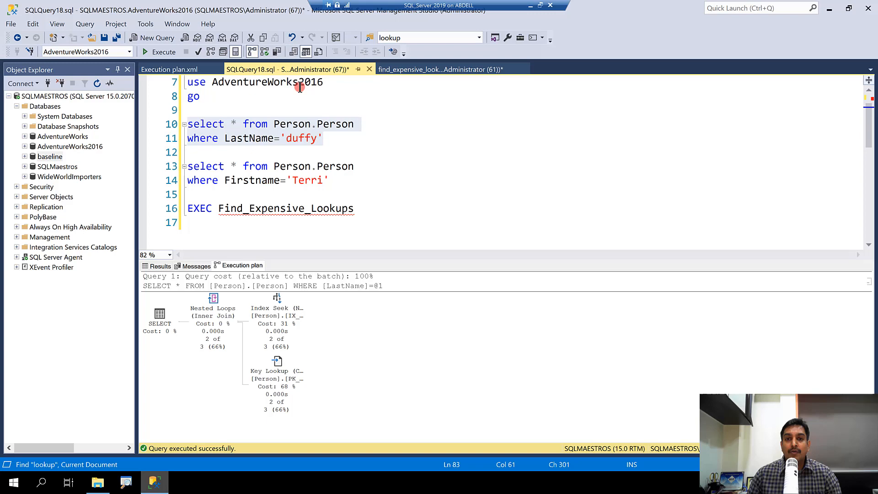
- Confirm the Key Lookup's 0.0071546 subtree cost, then bring up find_expensive_lookups.sql
{"action": "left_click", "coordinate": [439, 69]}
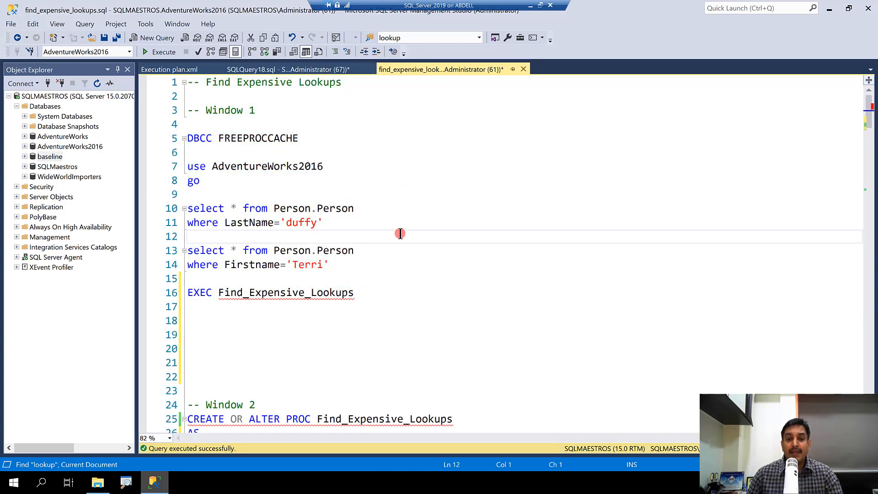
{"action": "scroll", "scroll_direction": "down", "scroll_amount": 3}
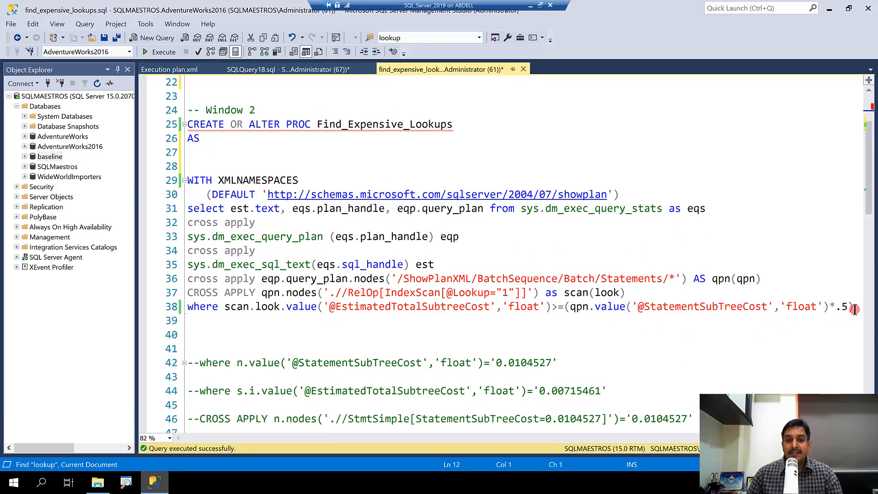
{"action": "left_click", "coordinate": [220, 138]}
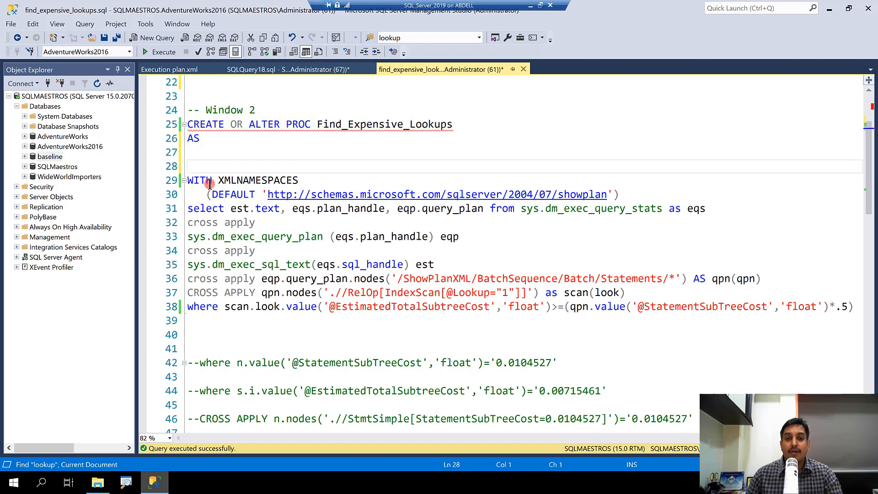
{"action": "scroll", "scroll_direction": "down", "scroll_amount": 3}
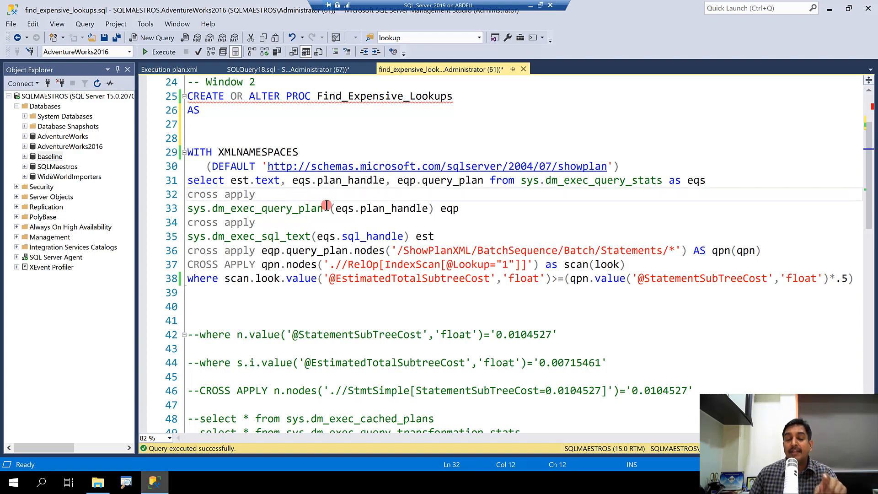
{"action": "mouse_move", "coordinate": [718, 279]}
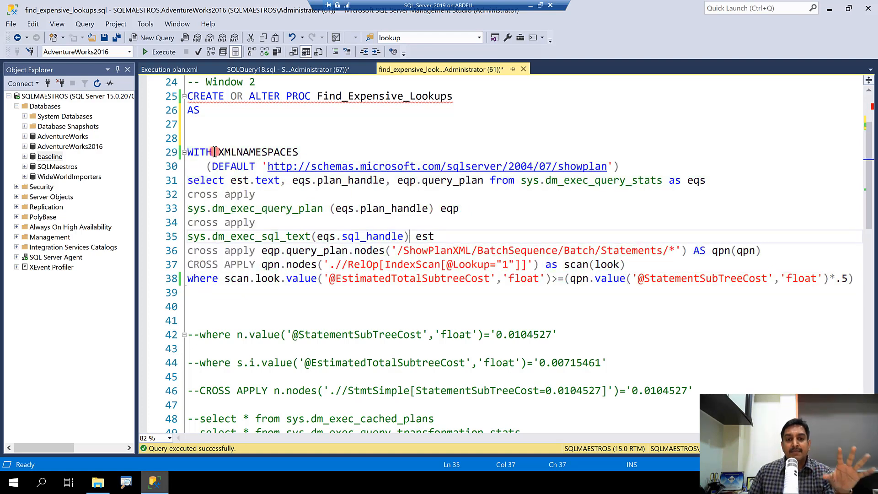
{"action": "double_click", "coordinate": [257, 151]}
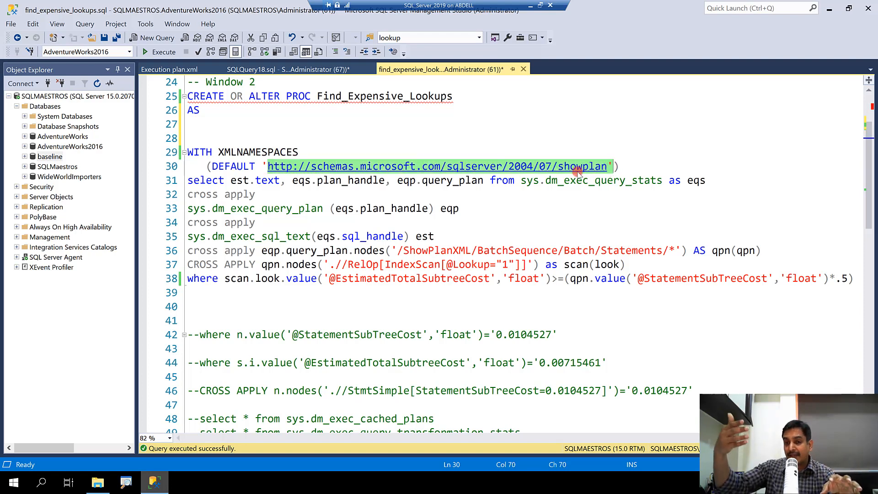
{"action": "mouse_move", "coordinate": [576, 172]}
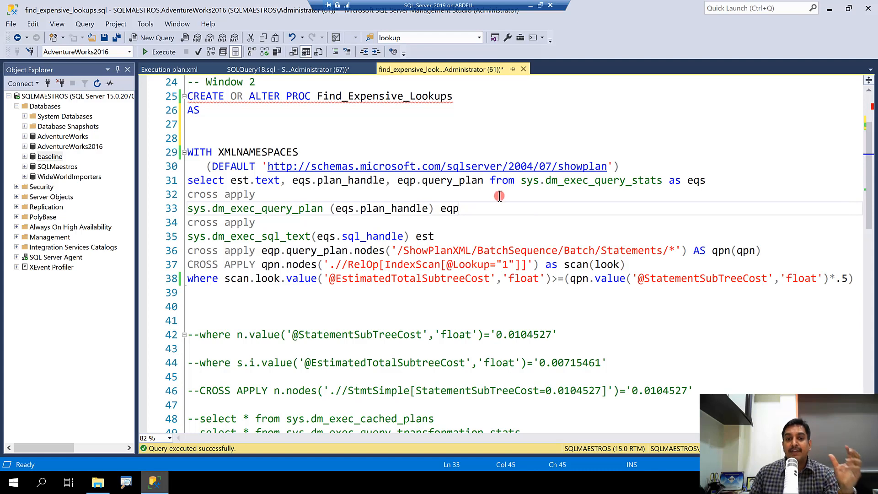
{"action": "mouse_move", "coordinate": [522, 180]}
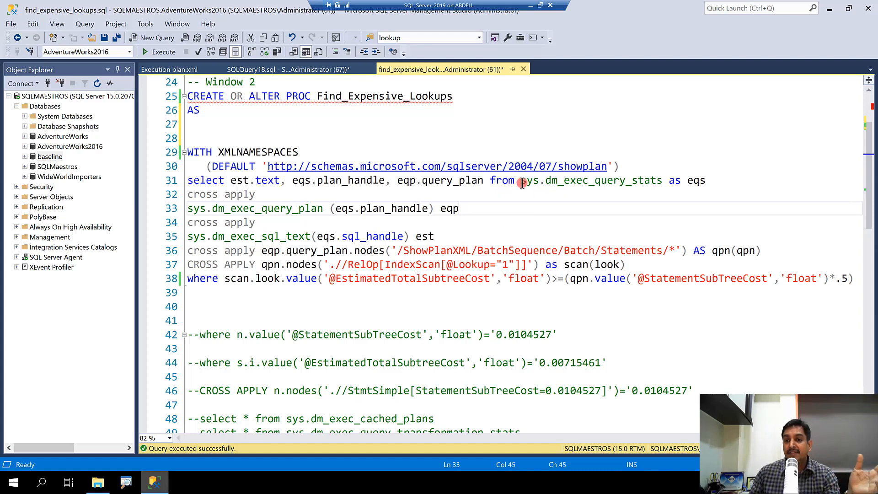
{"action": "double_click", "coordinate": [591, 180]}
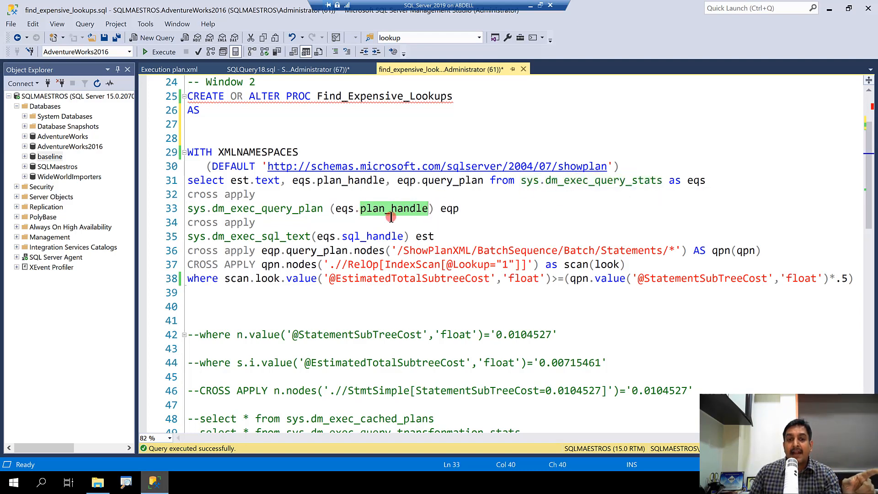
{"action": "double_click", "coordinate": [258, 208]}
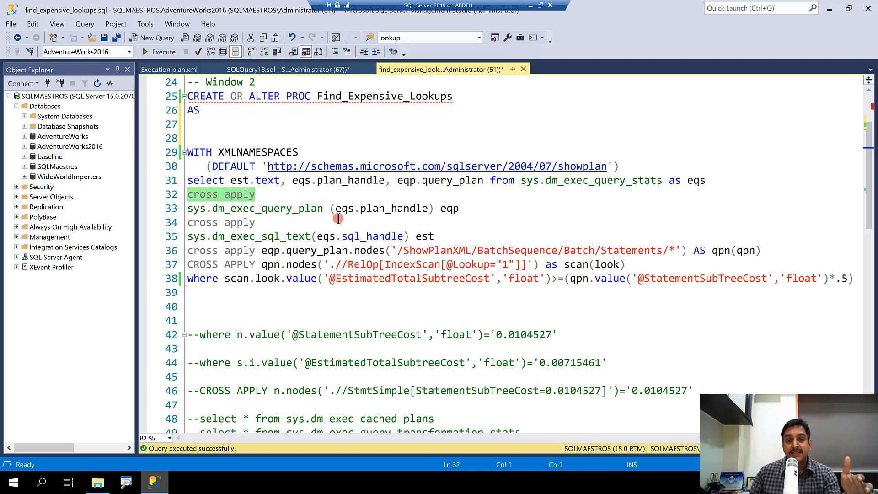
{"action": "double_click", "coordinate": [265, 209]}
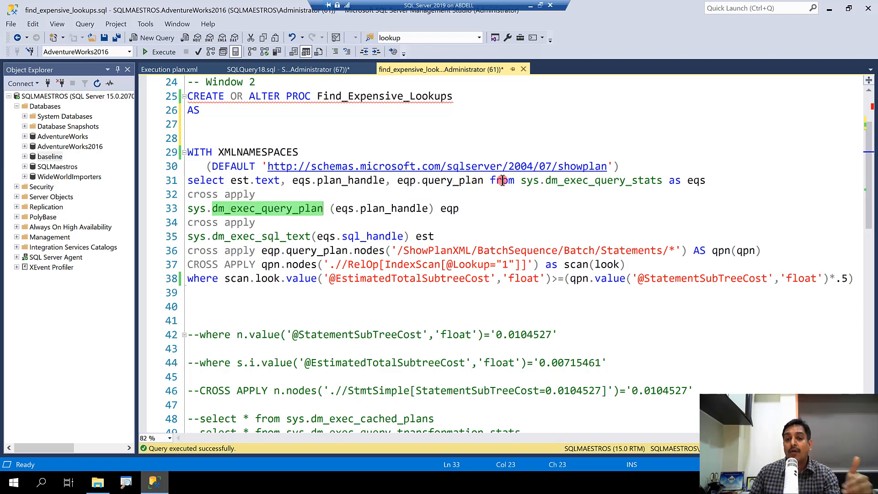
{"action": "left_click", "coordinate": [490, 204]}
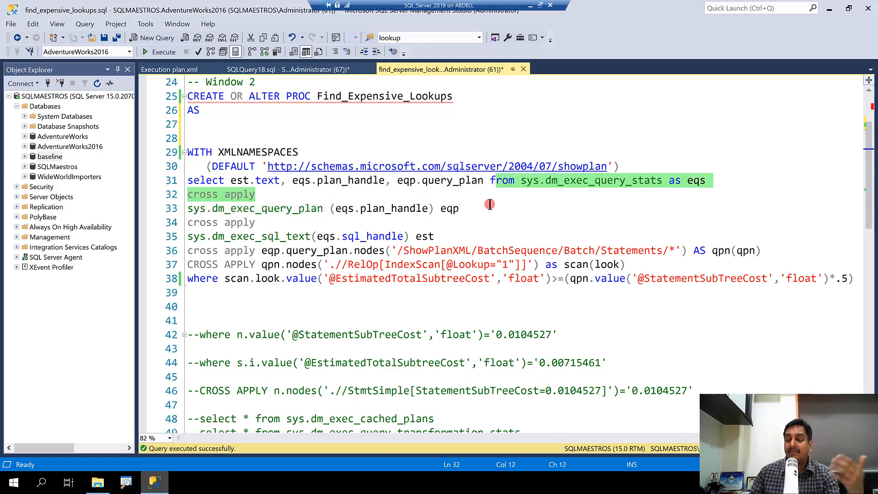
{"action": "left_click", "coordinate": [420, 208]}
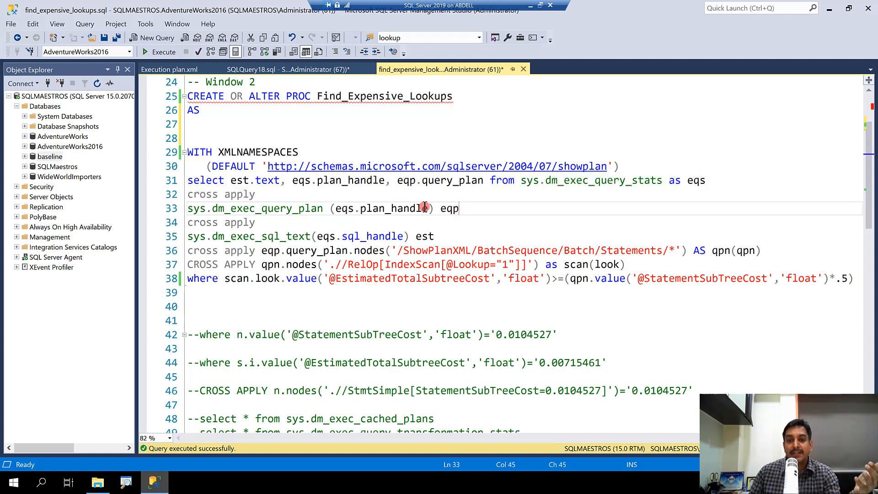
{"action": "double_click", "coordinate": [392, 208]}
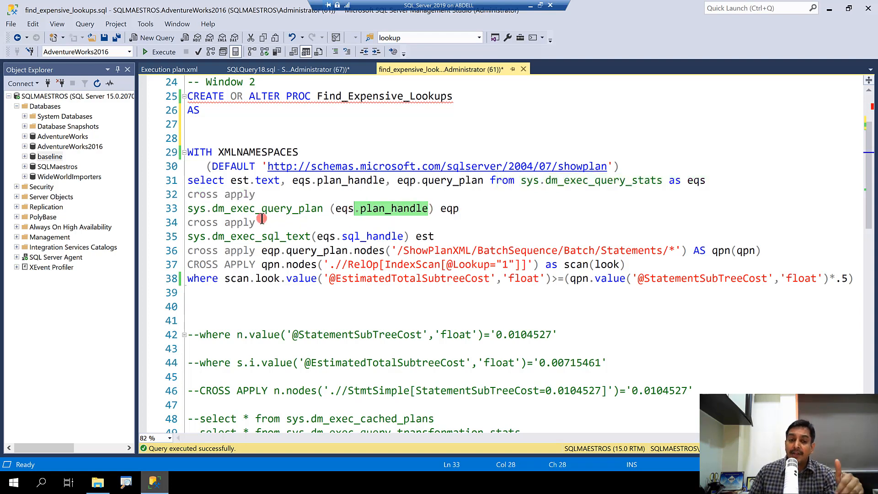
{"action": "double_click", "coordinate": [231, 236]}
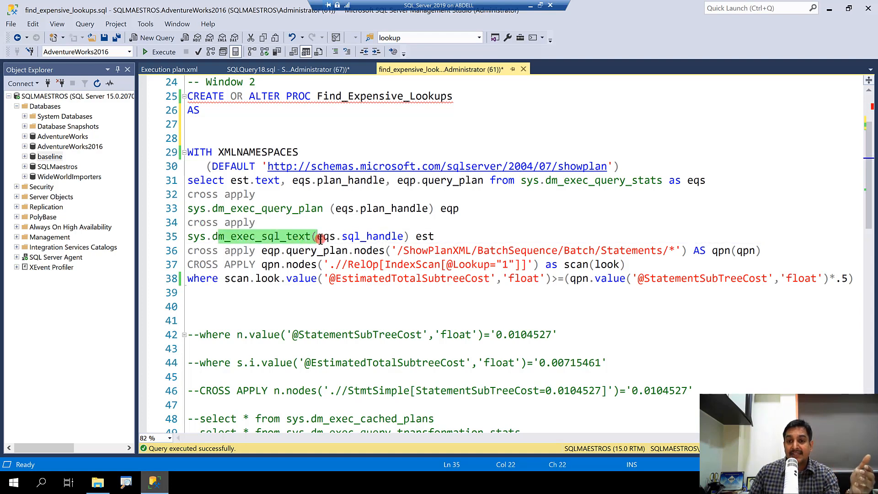
{"action": "mouse_move", "coordinate": [353, 236]}
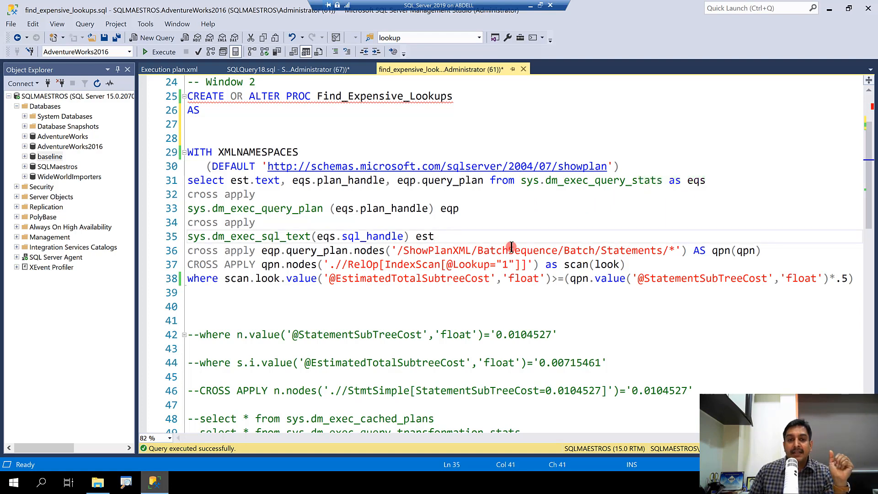
- Rerun Find_Expensive_Lookups in its query tab, then return to find_expensive_lookups.sql
{"action": "left_click", "coordinate": [249, 69]}
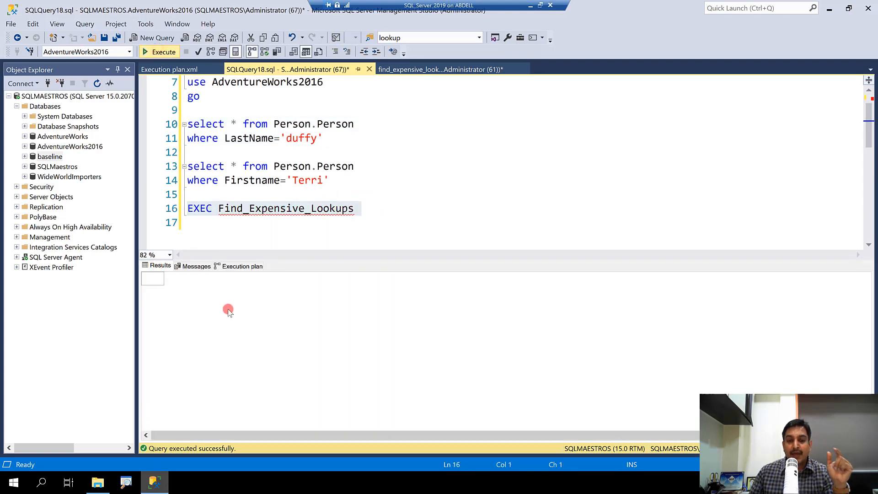
{"action": "left_click", "coordinate": [163, 51]}
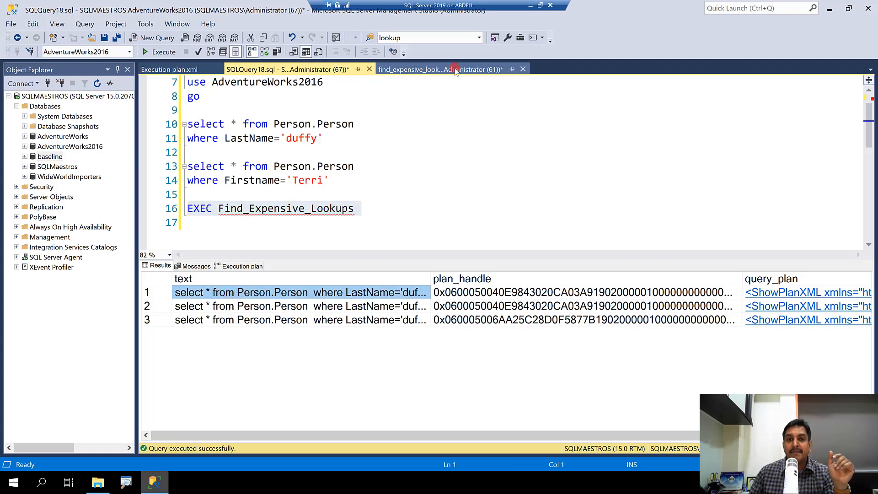
{"action": "left_click", "coordinate": [437, 69]}
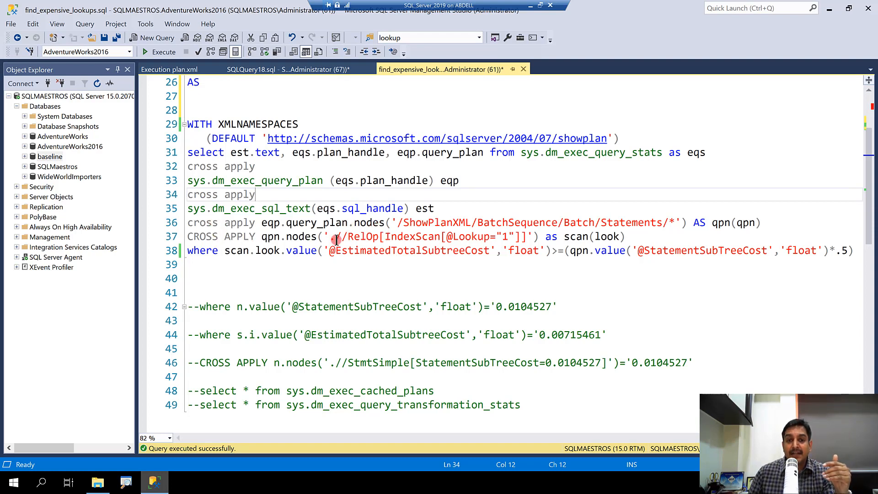
{"action": "double_click", "coordinate": [369, 222]}
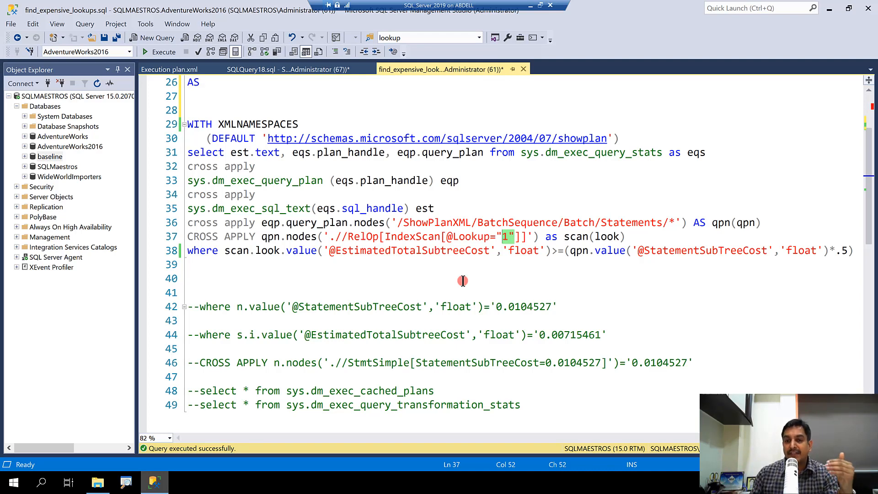
{"action": "mouse_move", "coordinate": [563, 241]}
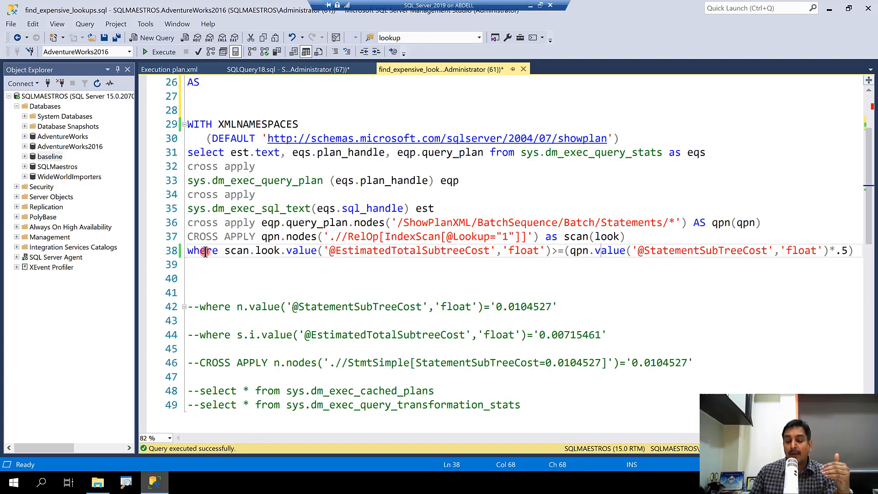
- Select line 38's StatementSubTreeCost comparison and change its multiplier from .5 to .2
{"action": "left_click", "coordinate": [297, 264]}
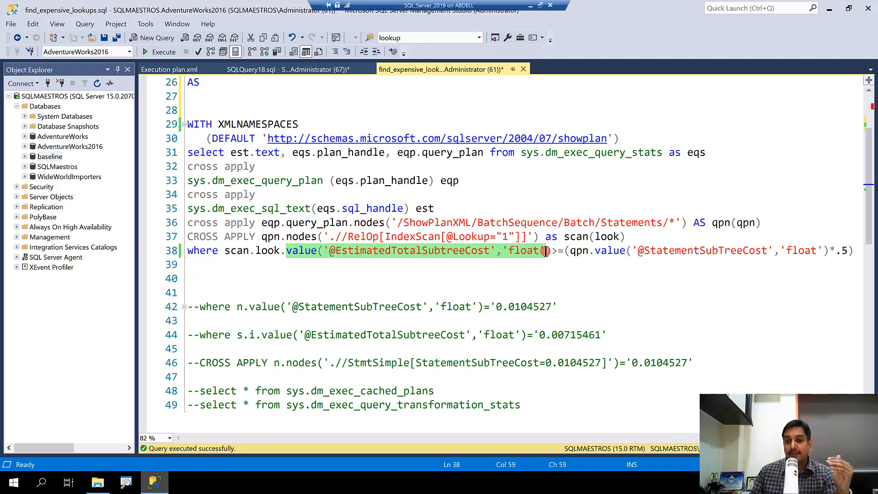
{"action": "left_click", "coordinate": [366, 250]}
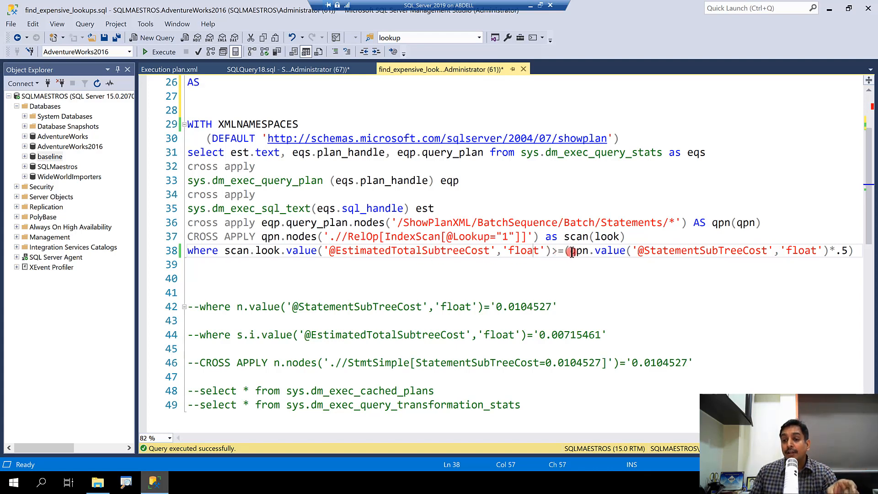
{"action": "left_click_drag", "start_coordinate": [569, 250], "coordinate": [854, 250]}
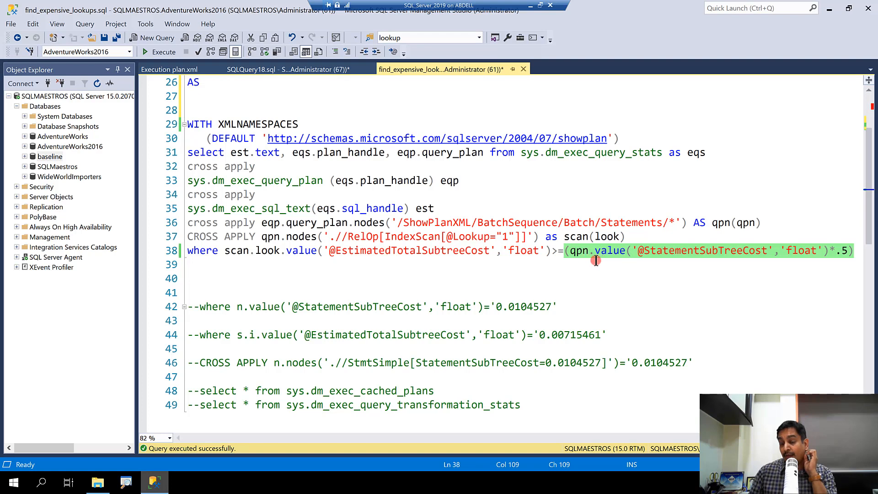
{"action": "left_click", "coordinate": [602, 250]}
{"action": "type", "text": "2"}
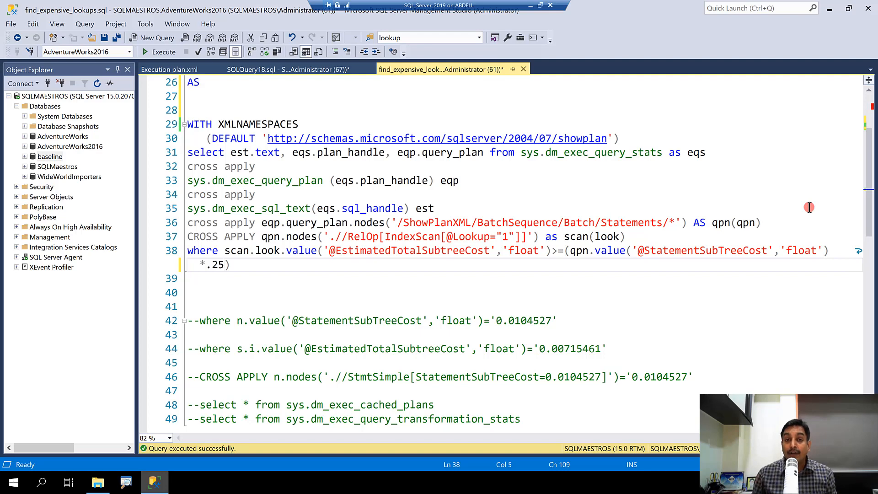
{"action": "mouse_move", "coordinate": [458, 281]}
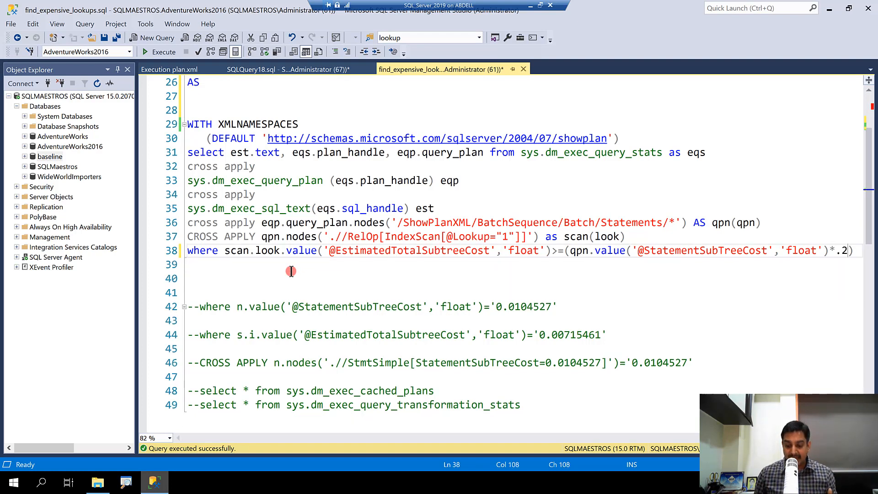
- Change the cost multiplier to .7 and run the lookup-finding query
{"action": "key", "text": "Backspace"}
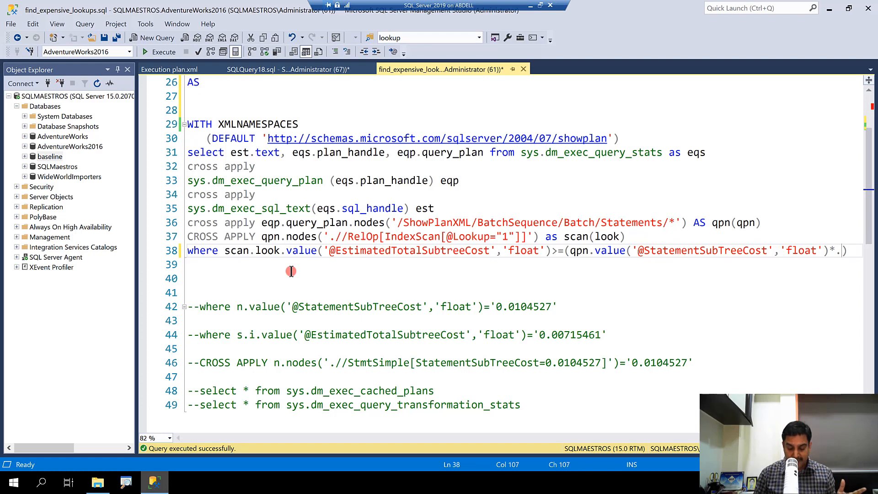
{"action": "type", "text": "7"}
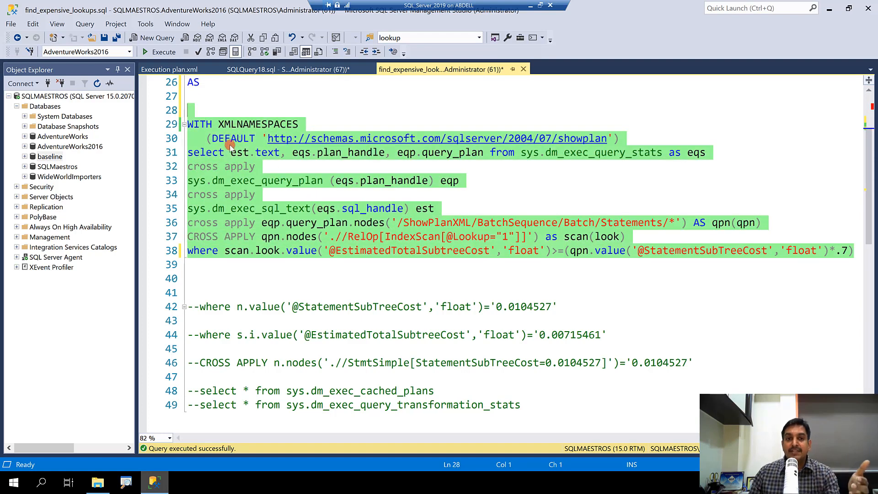
{"action": "left_click", "coordinate": [163, 51]}
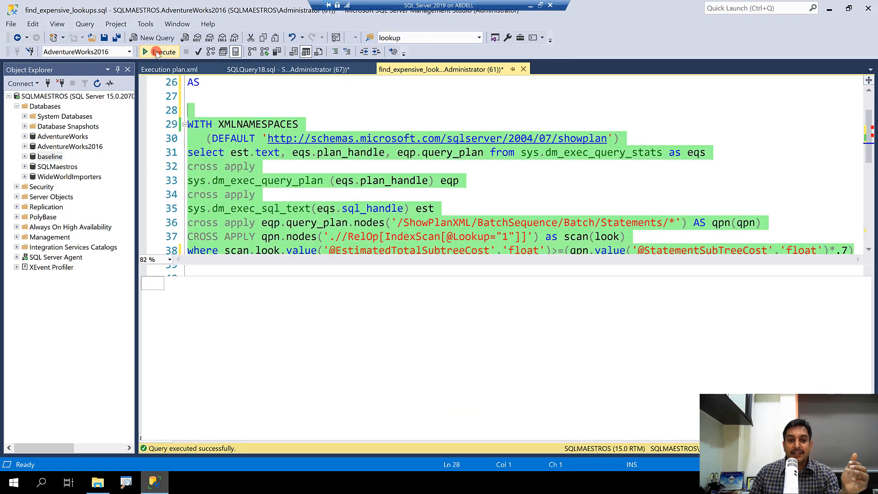
{"action": "left_click", "coordinate": [162, 52]}
{"action": "type", "text": "65"}
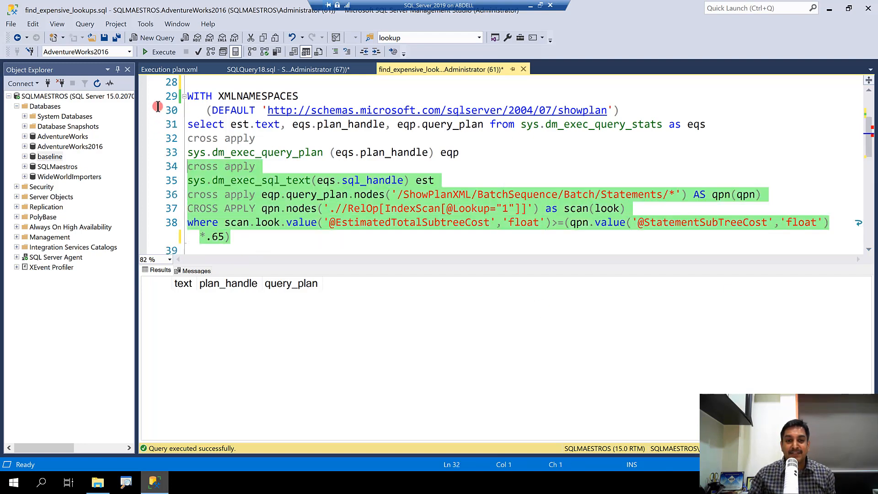
- Rerun the lookup query at .65 and inspect the three returned duffy plans
{"action": "left_click", "coordinate": [163, 52]}
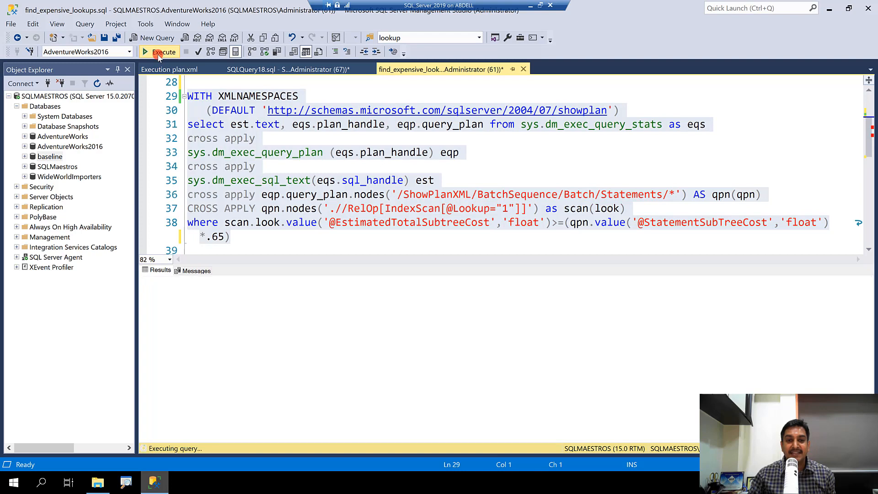
{"action": "left_click", "coordinate": [163, 51]}
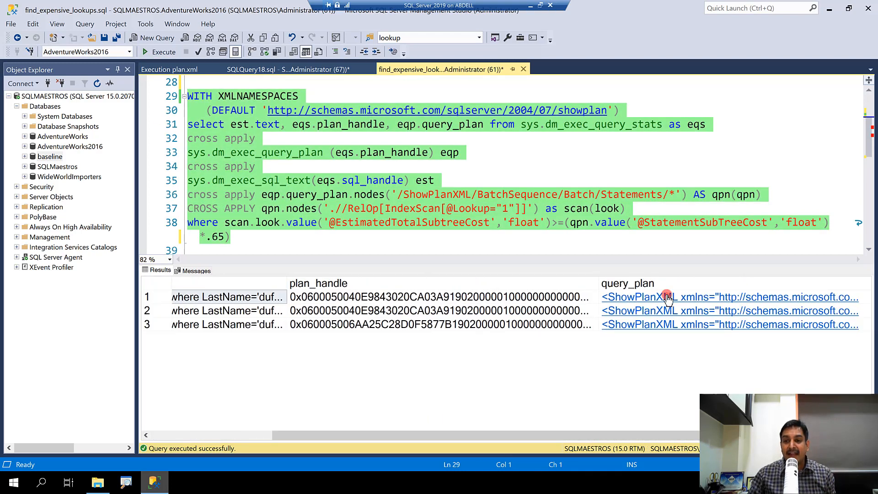
{"action": "left_click", "coordinate": [665, 297]}
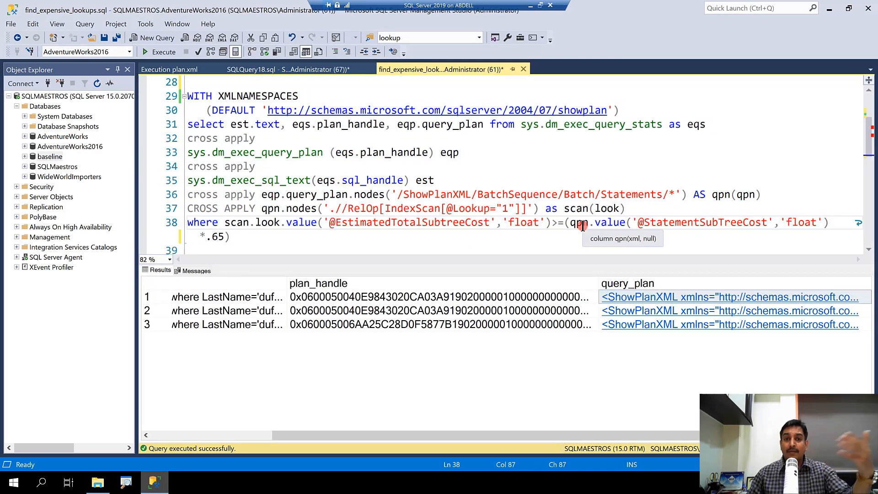
{"action": "left_click", "coordinate": [252, 69]}
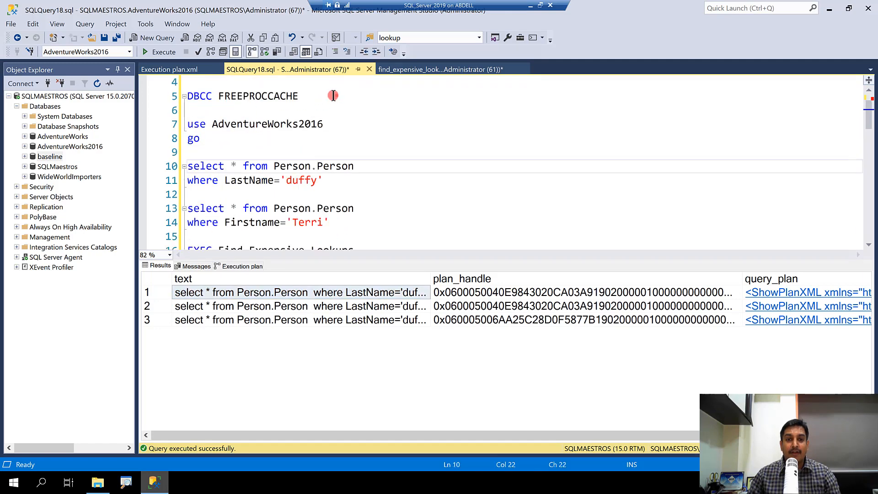
- Run DBCC FREEPROCCACHE, then execute the duffy and Terri queries as separate GO batches
{"action": "left_click", "coordinate": [164, 52]}
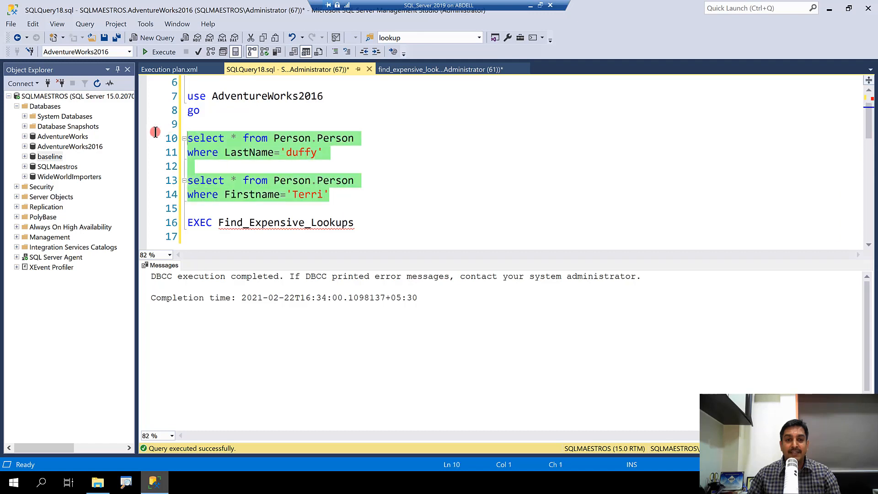
{"action": "left_click", "coordinate": [305, 180]}
{"action": "type", "text": "GO"}
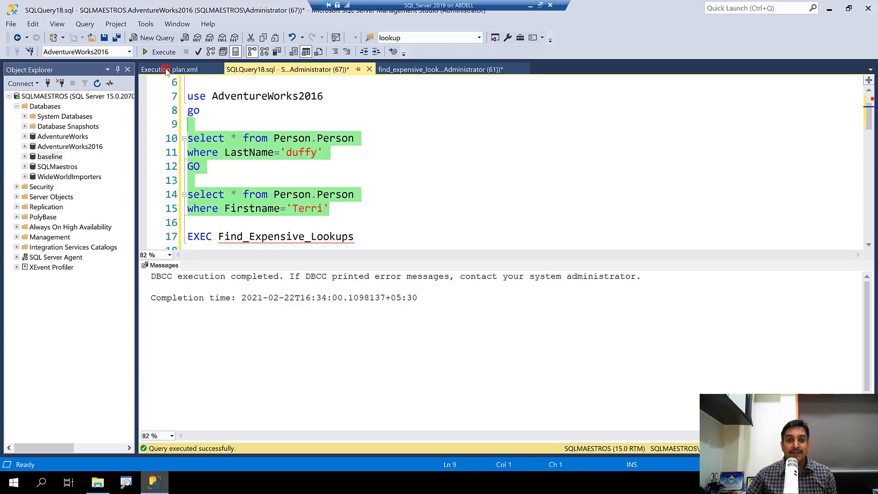
{"action": "left_click", "coordinate": [163, 51]}
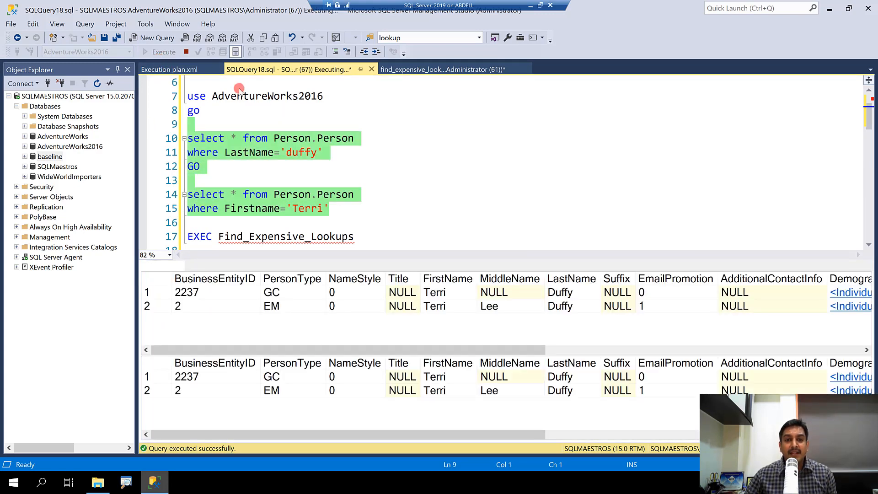
{"action": "left_click", "coordinate": [169, 69]}
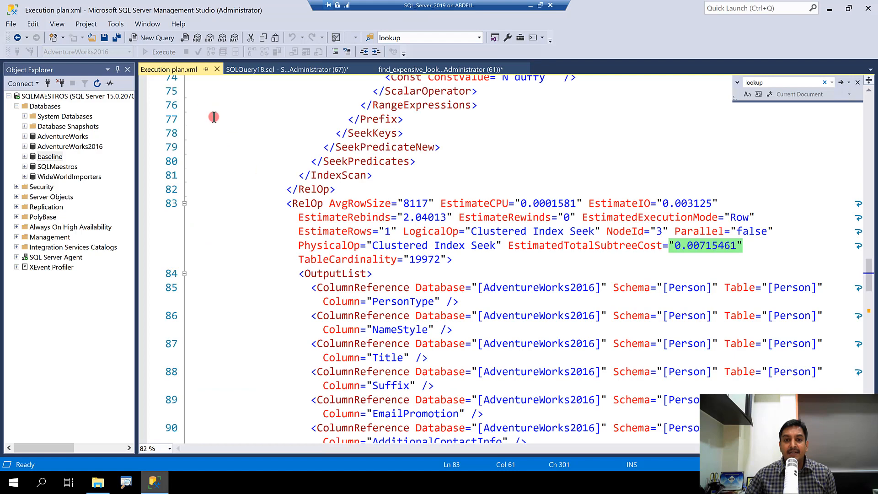
{"action": "left_click", "coordinate": [442, 69]}
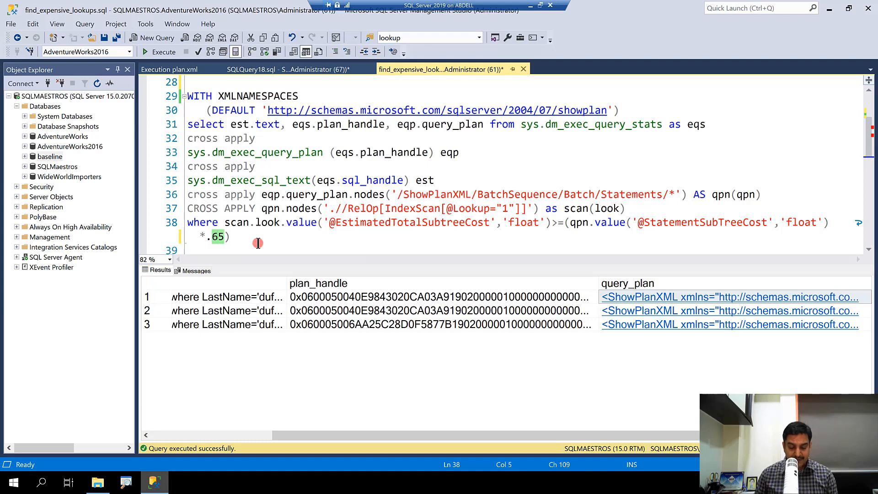
- Set the lookup query's multiplier to .20 and select the query to run
{"action": "type", "text": "20"}
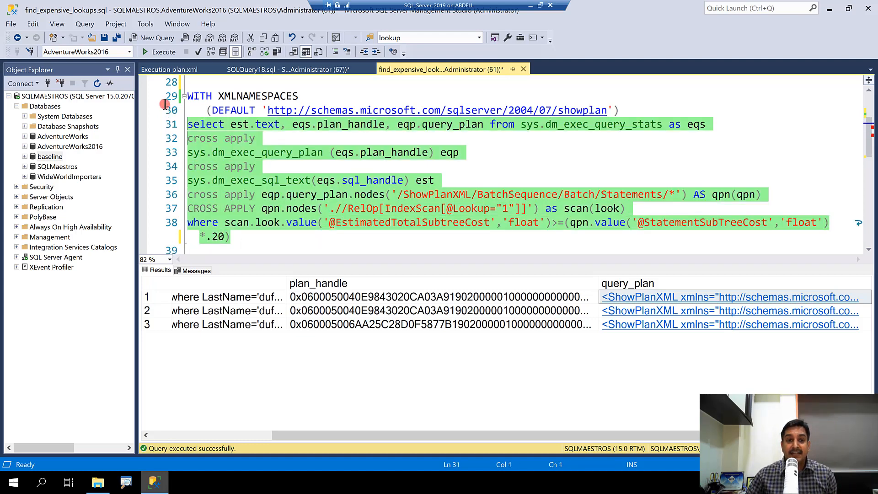
{"action": "left_click", "coordinate": [164, 51]}
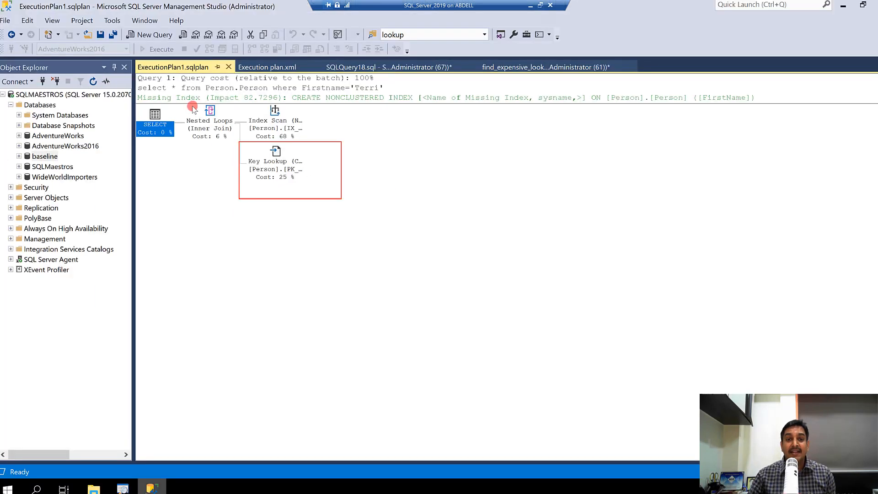
- Open the duffy query's ExecutionPlan2.sqlplan, then return to the two-row lookup results
{"action": "left_click", "coordinate": [271, 69]}
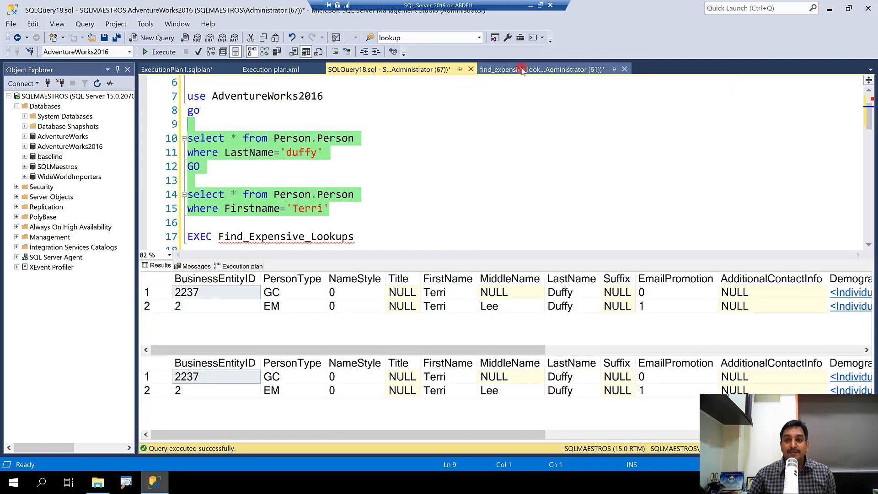
{"action": "left_click", "coordinate": [537, 69]}
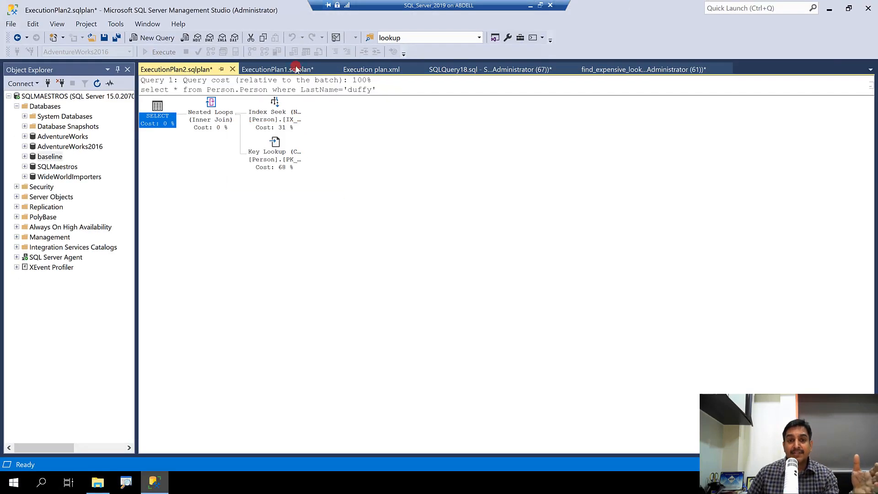
{"action": "left_click", "coordinate": [277, 69]}
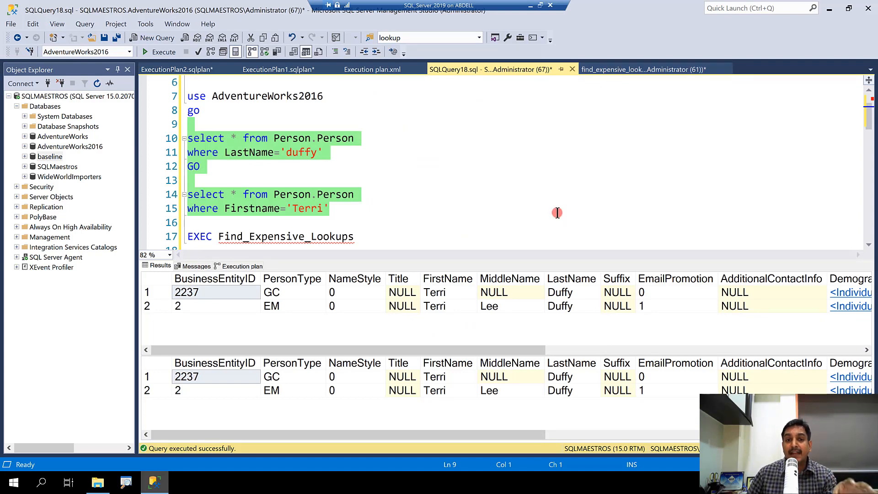
{"action": "left_click", "coordinate": [639, 69]}
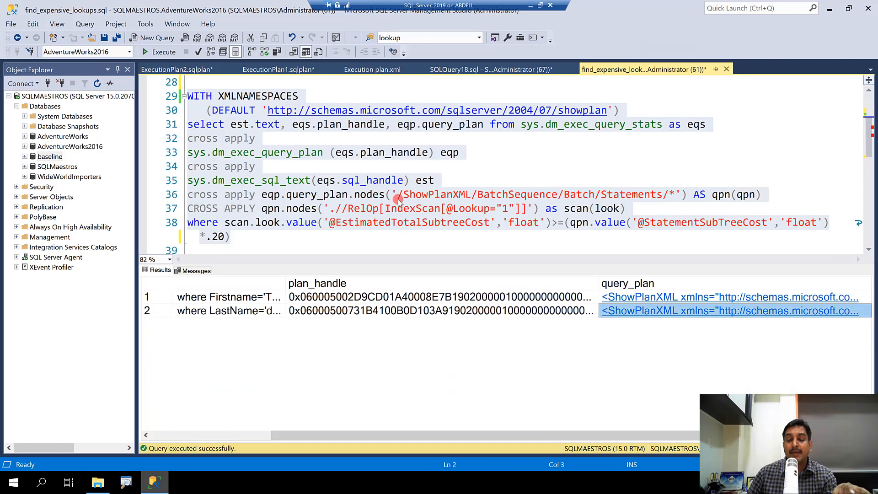